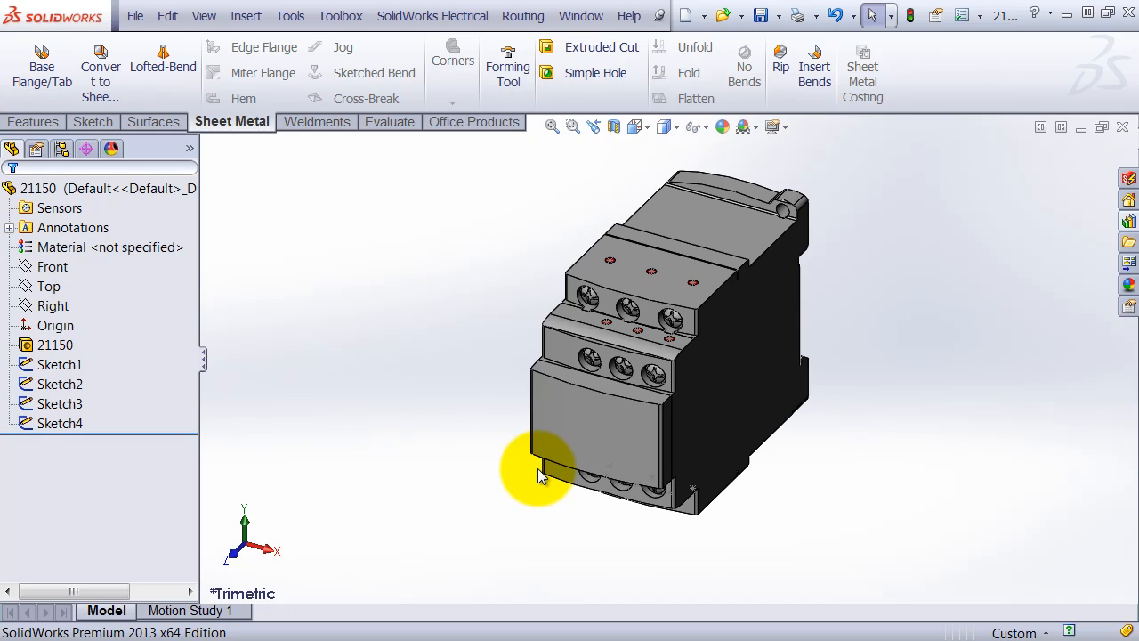
- Launch the Electrical Component Wizard and assign the contactor's outer faces, including left and bottom
{"action": "left_click", "coordinate": [433, 16]}
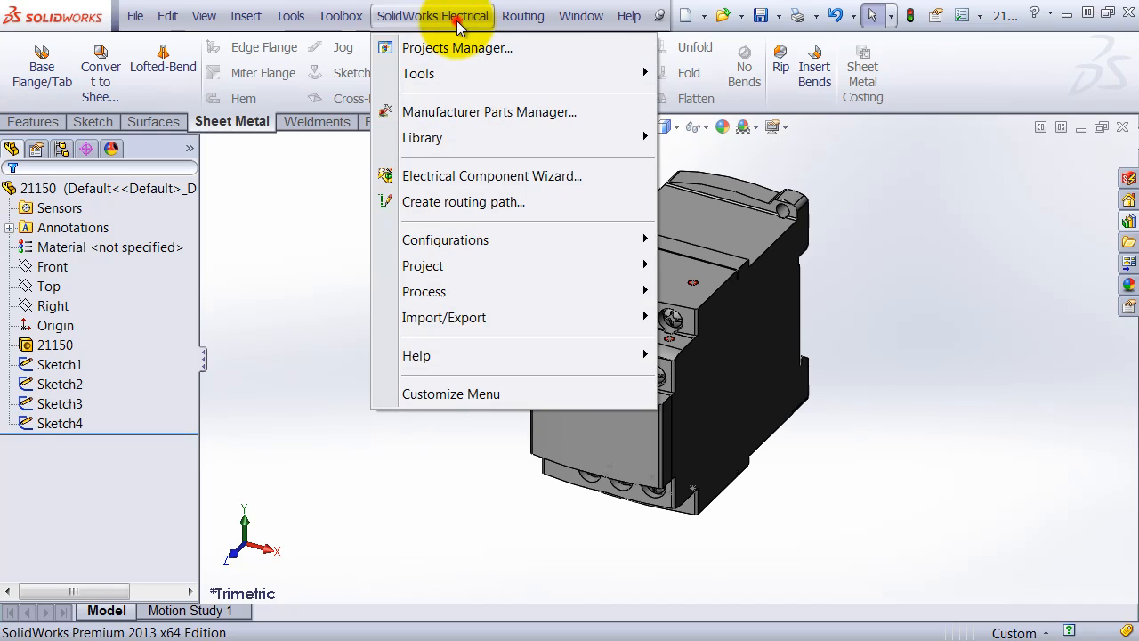
{"action": "mouse_move", "coordinate": [492, 175]}
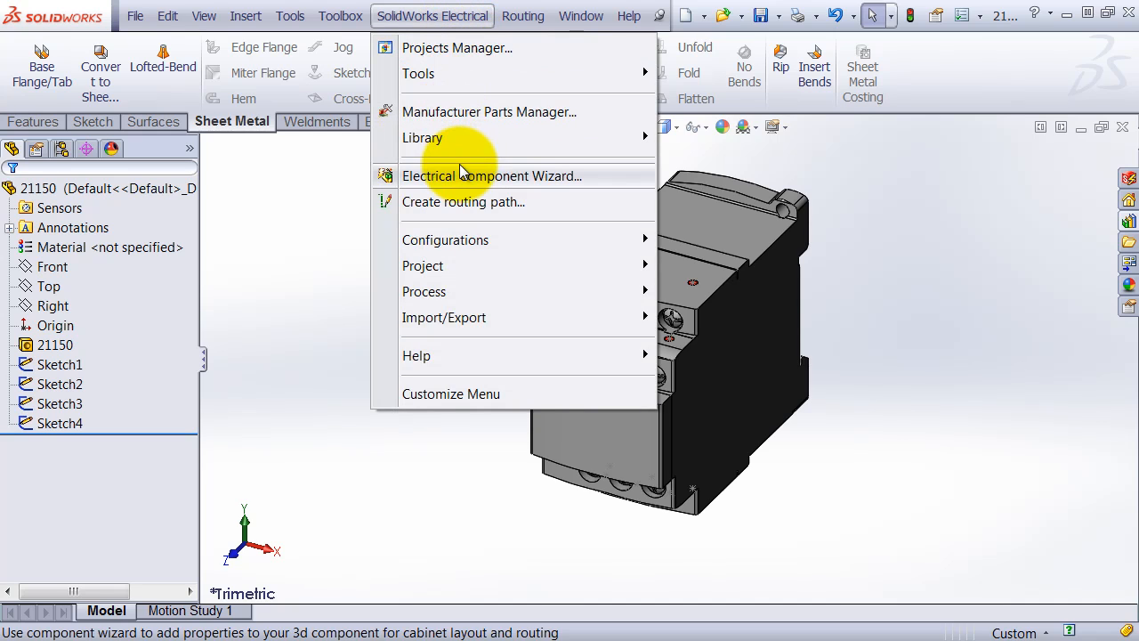
{"action": "left_click", "coordinate": [491, 175]}
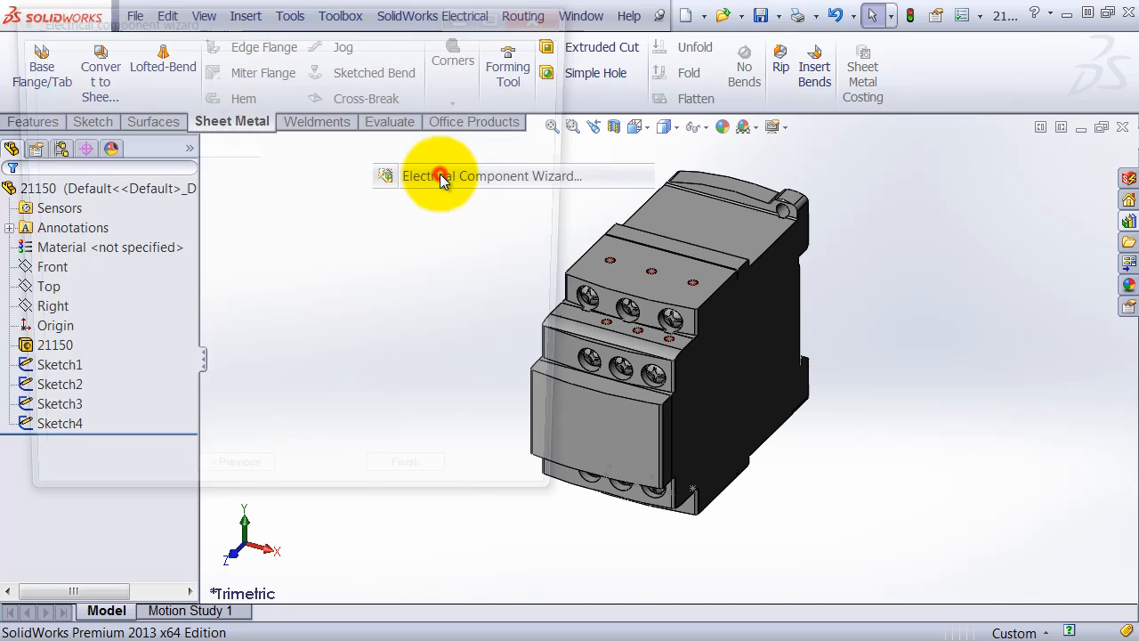
{"action": "left_click", "coordinate": [445, 176]}
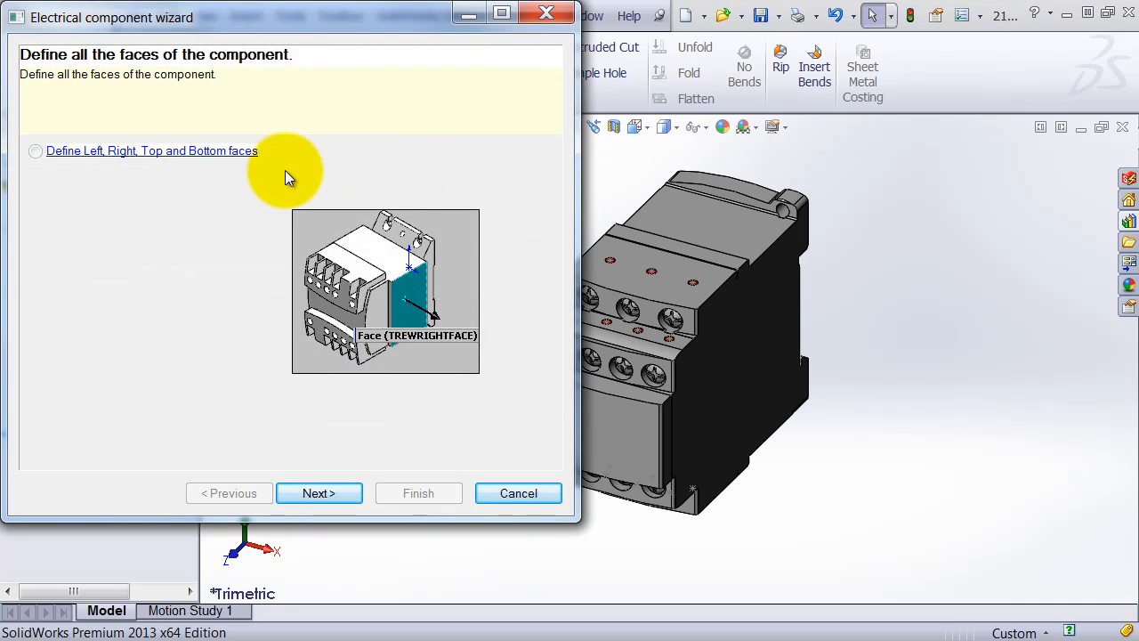
{"action": "mouse_move", "coordinate": [279, 173]}
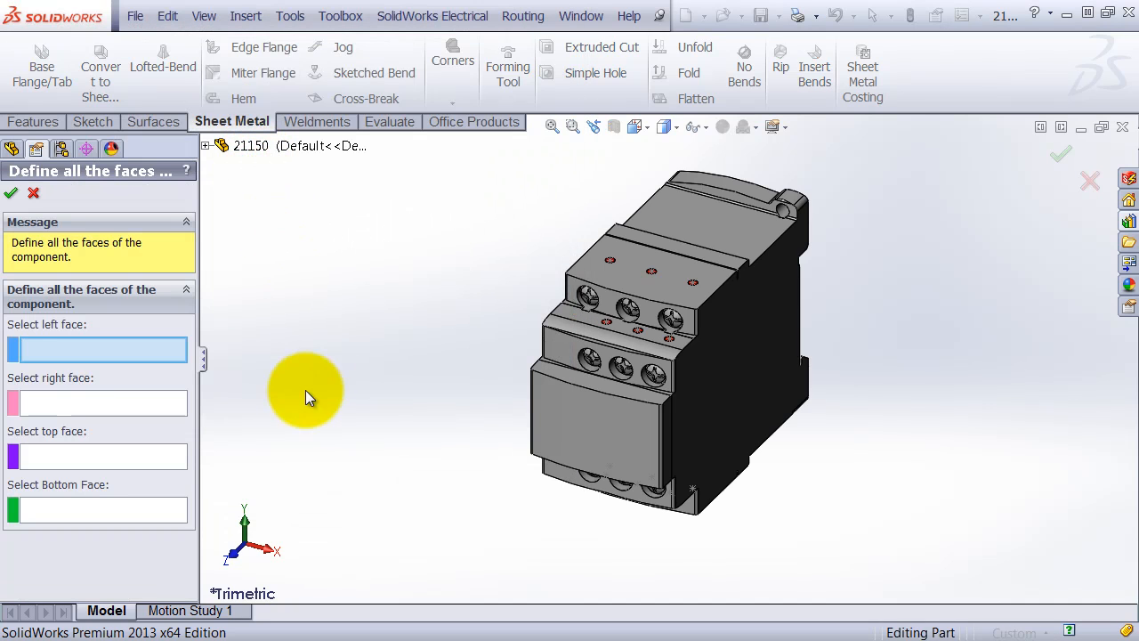
{"action": "left_click", "coordinate": [577, 399]}
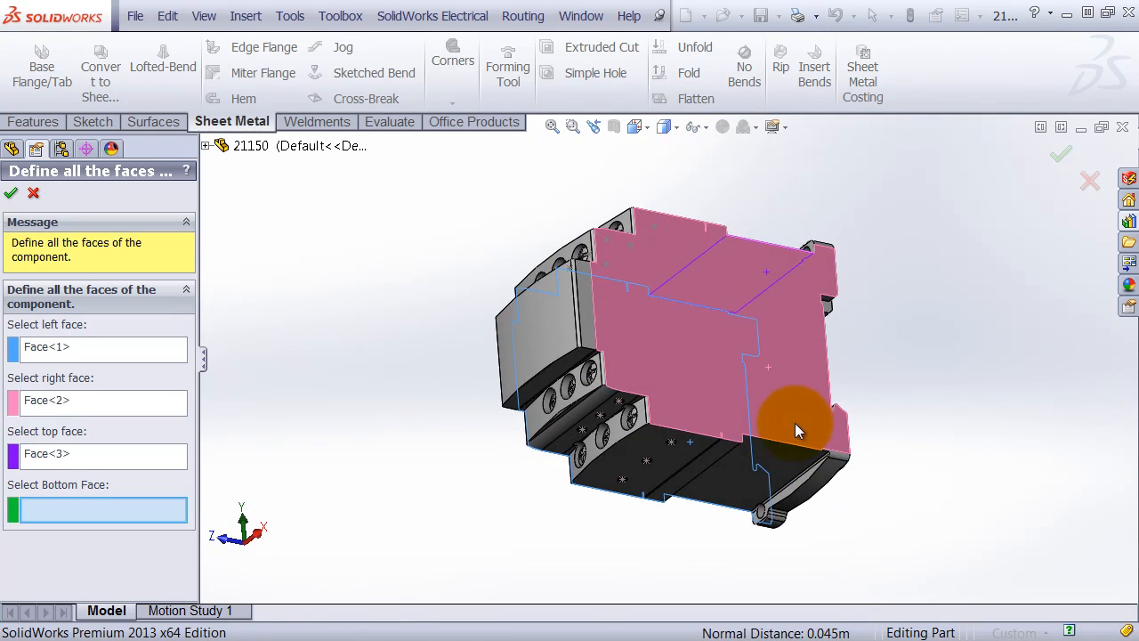
{"action": "left_click", "coordinate": [797, 432]}
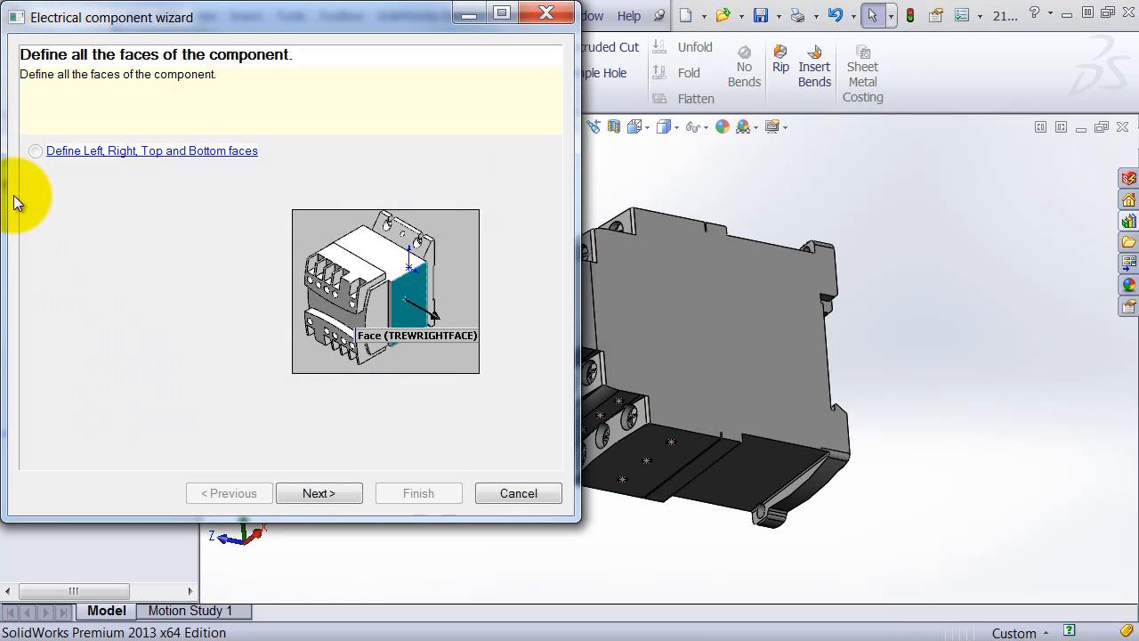
- Advance the wizard past face definitions to the mate reference page
{"action": "left_click", "coordinate": [318, 493]}
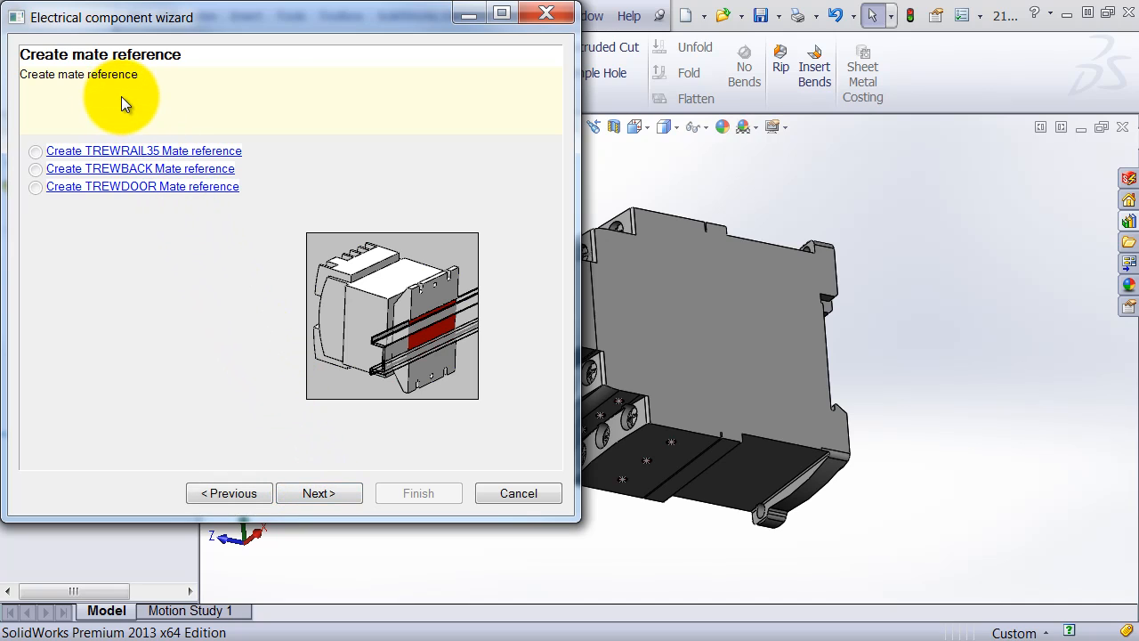
{"action": "mouse_move", "coordinate": [131, 120]}
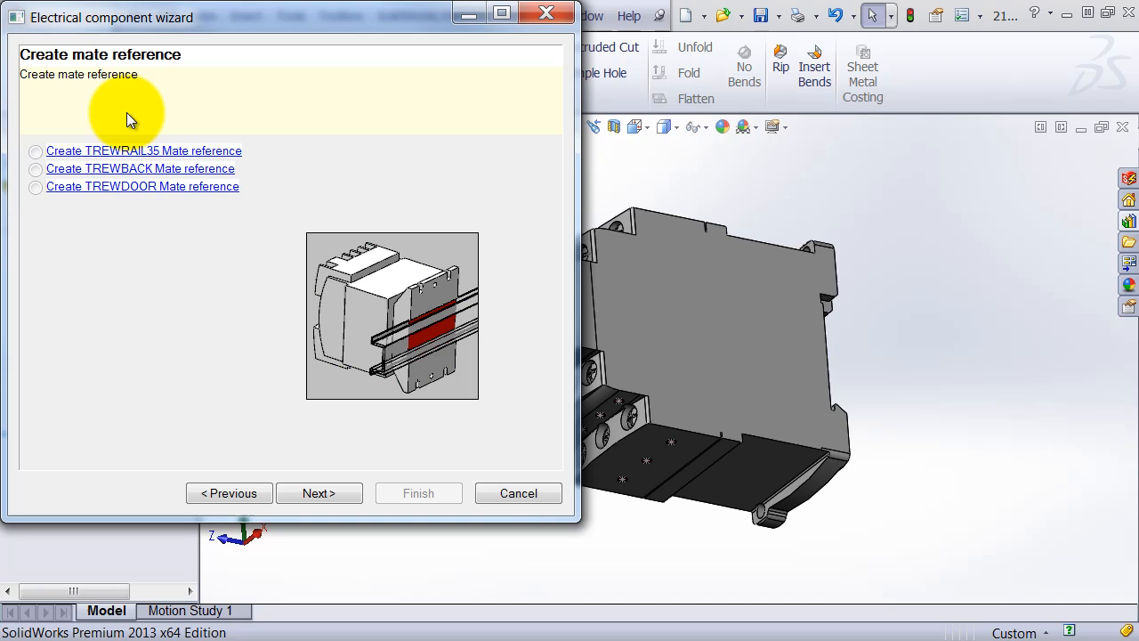
{"action": "mouse_move", "coordinate": [147, 178]}
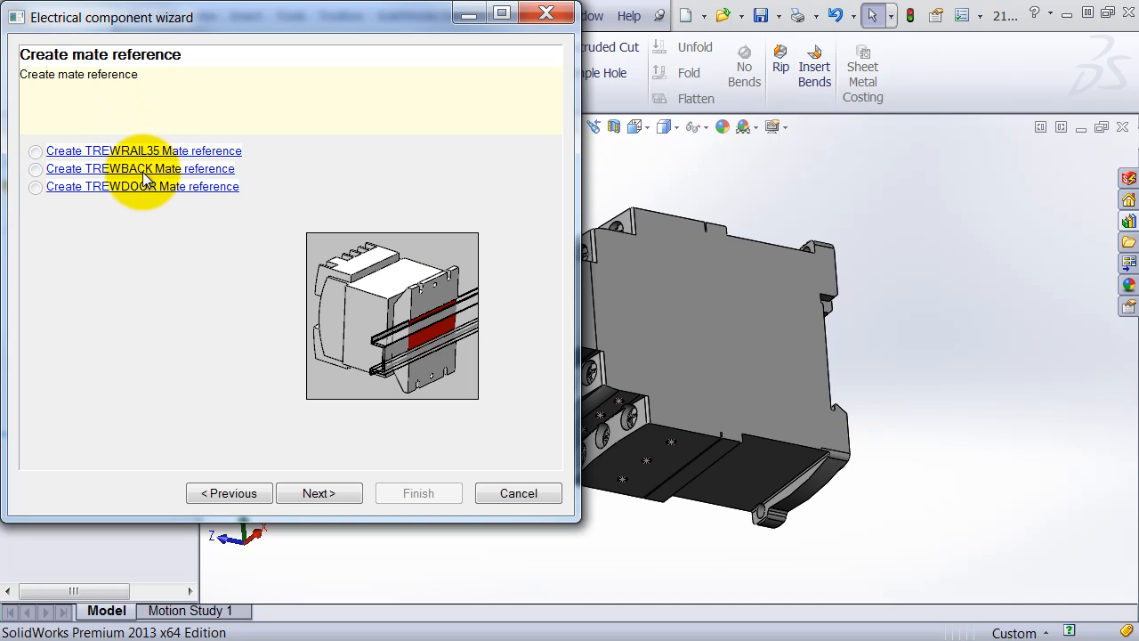
{"action": "mouse_move", "coordinate": [167, 185]}
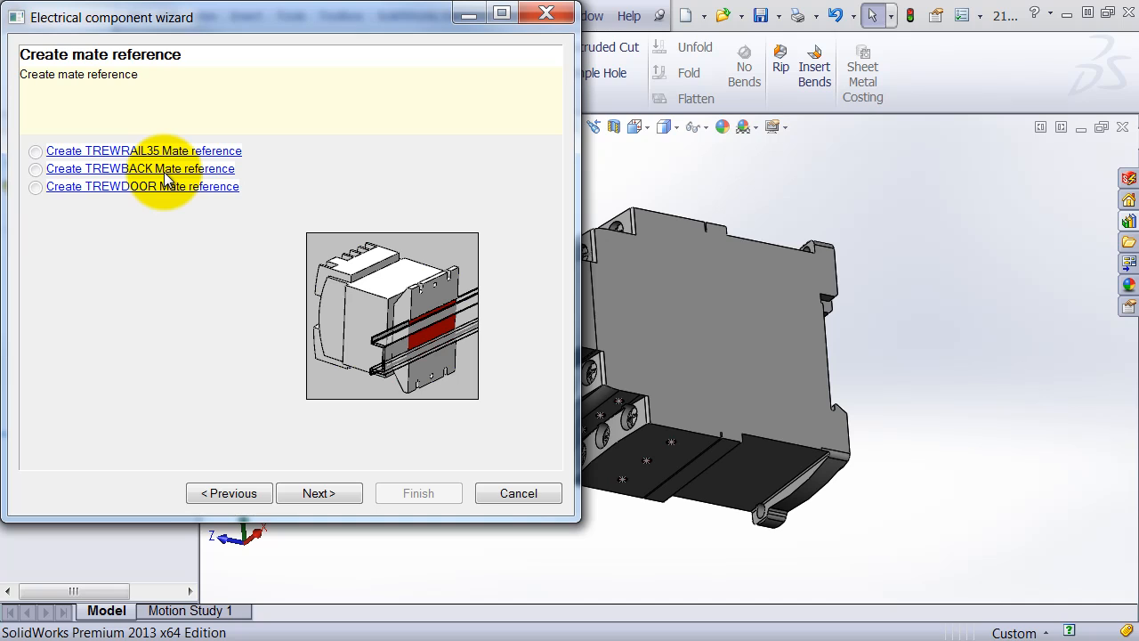
{"action": "mouse_move", "coordinate": [112, 174]}
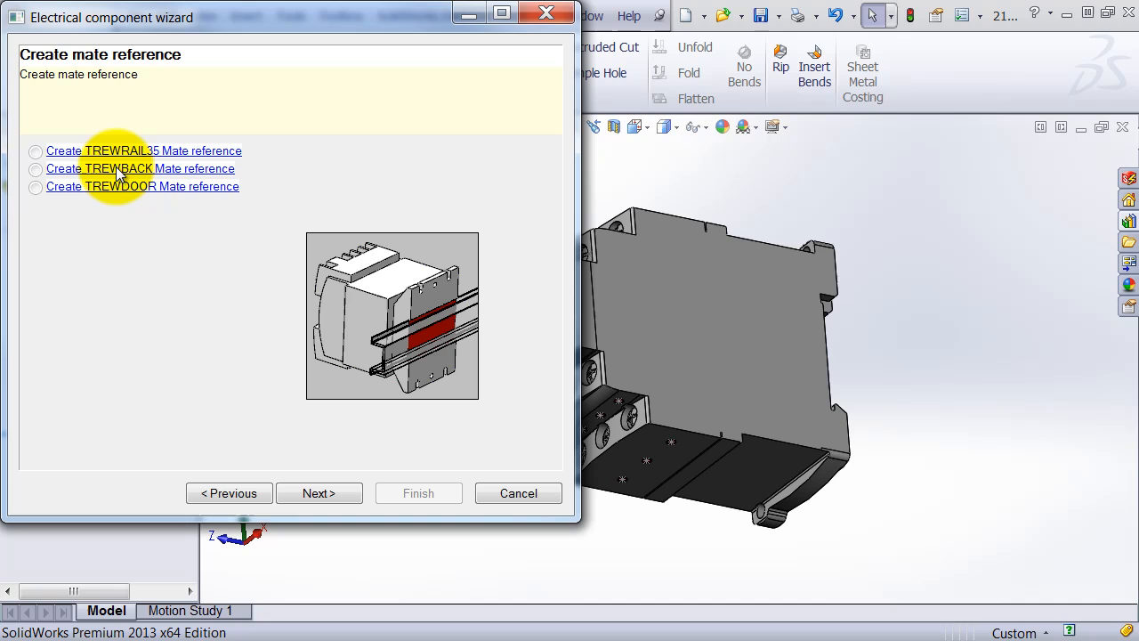
{"action": "mouse_move", "coordinate": [931, 367]}
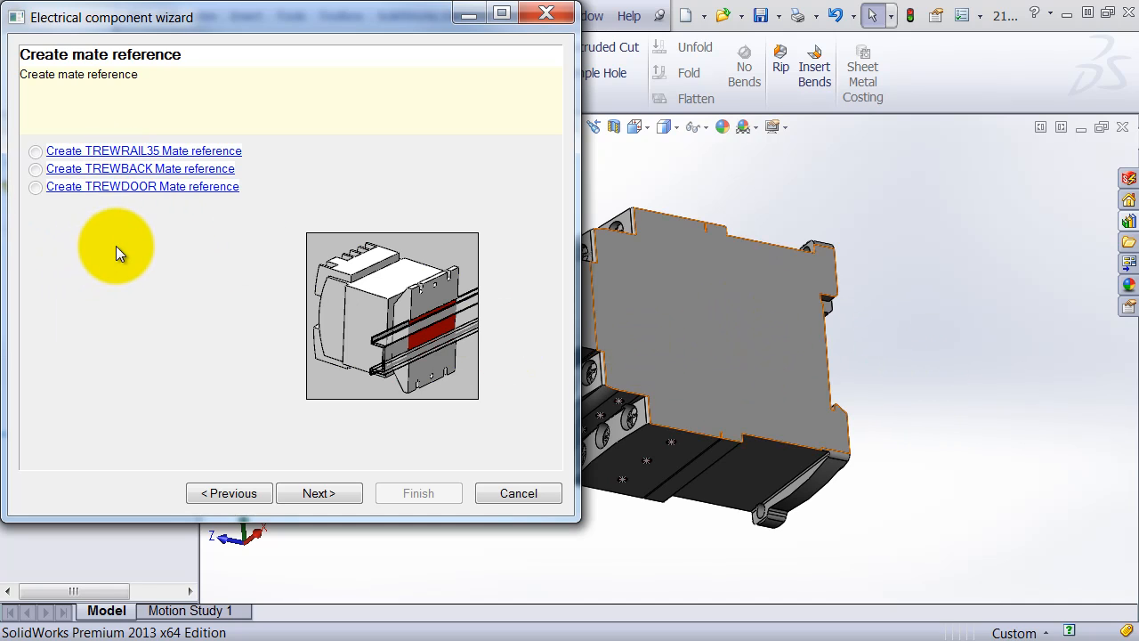
{"action": "mouse_move", "coordinate": [163, 171]}
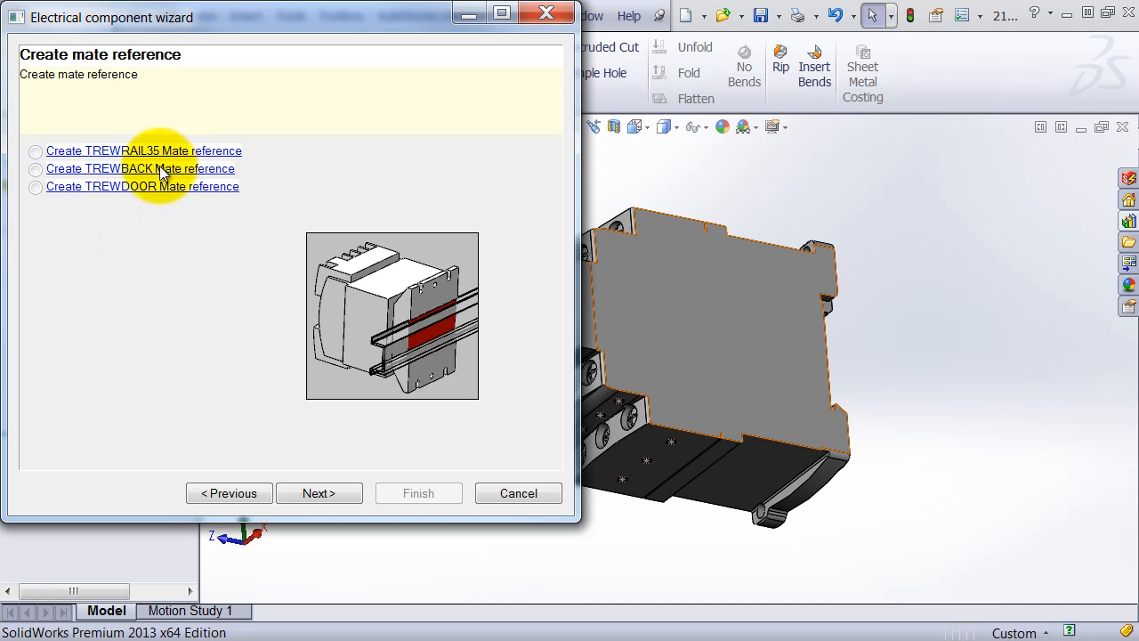
{"action": "mouse_move", "coordinate": [74, 212]}
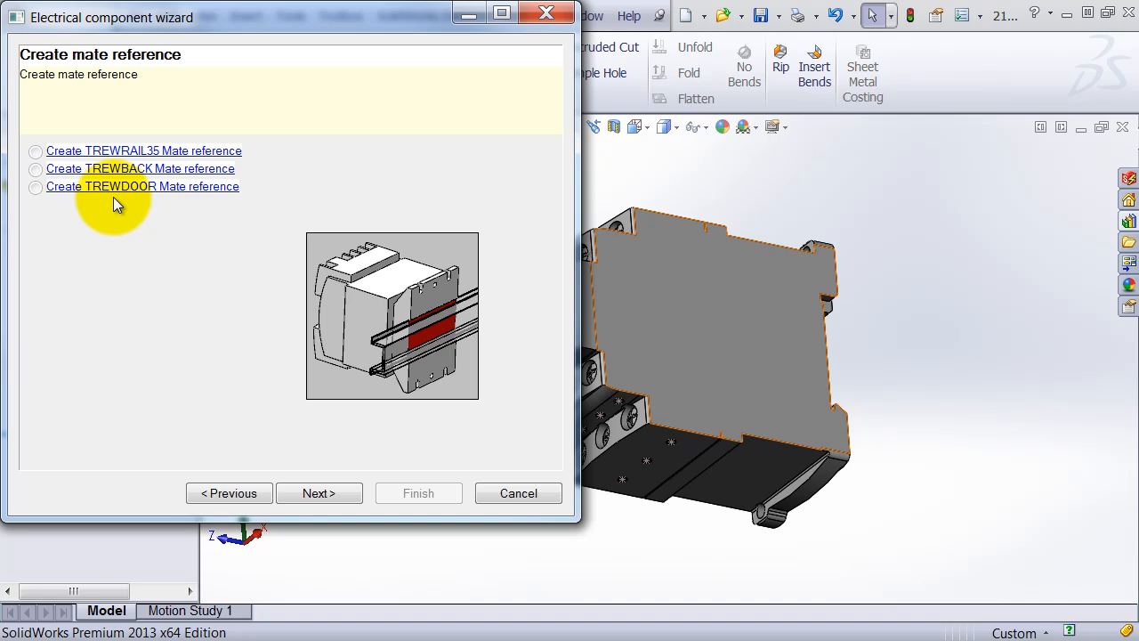
{"action": "mouse_move", "coordinate": [120, 153]}
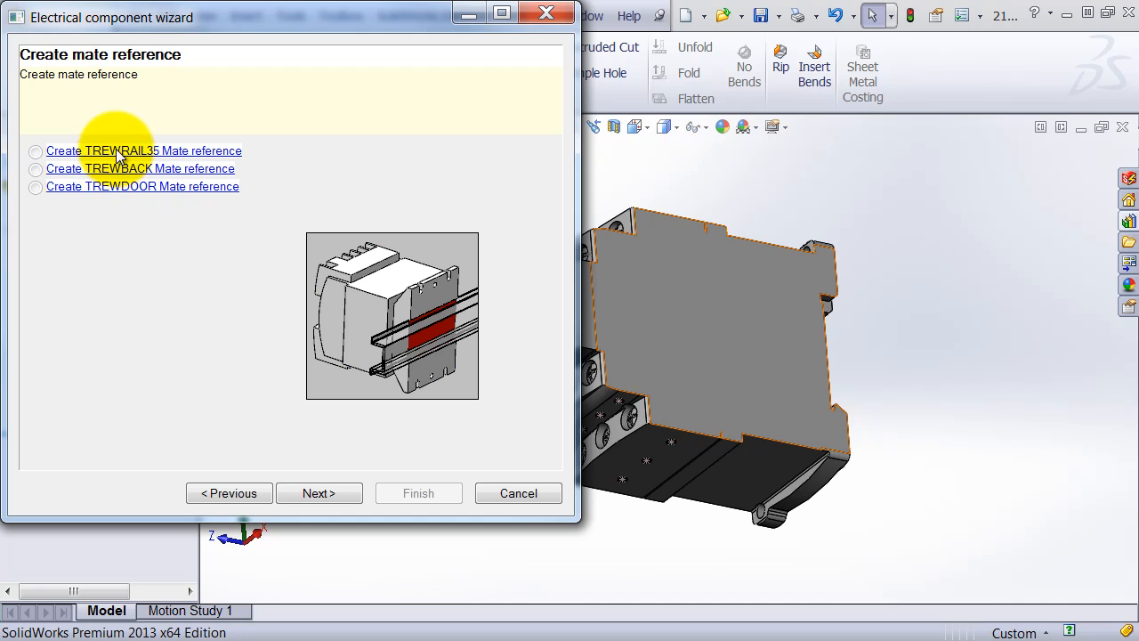
- Build the TREWRAIL35 mate reference from the rail groove's top and front faces
{"action": "left_click", "coordinate": [319, 493]}
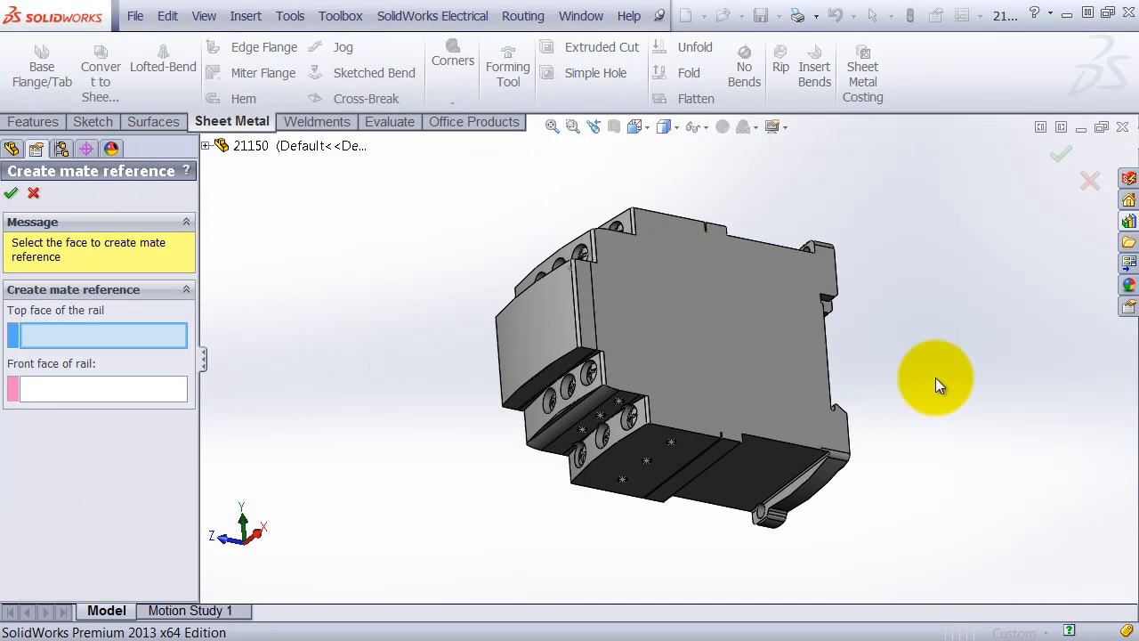
{"action": "left_click_drag", "start_coordinate": [934, 383], "coordinate": [747, 249]}
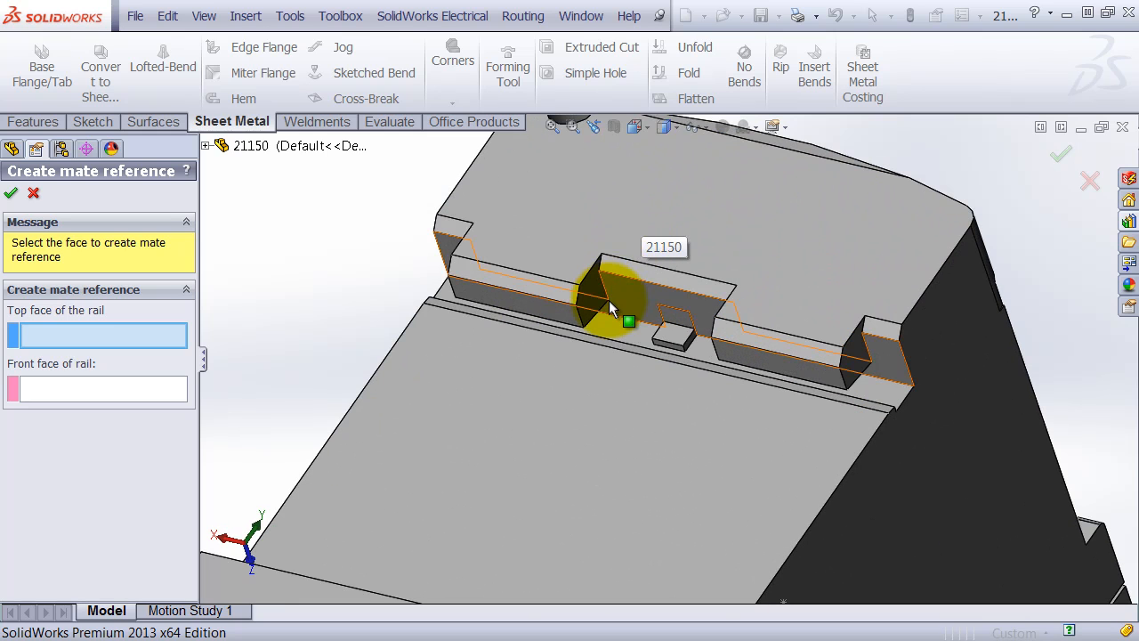
{"action": "left_click", "coordinate": [610, 307]}
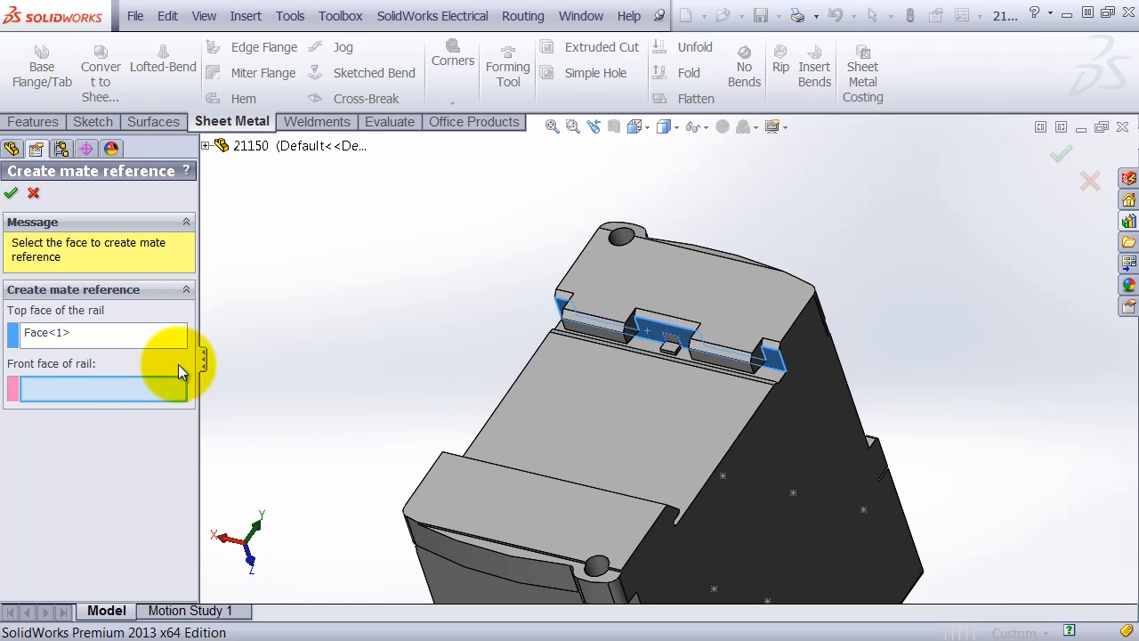
{"action": "left_click", "coordinate": [609, 440]}
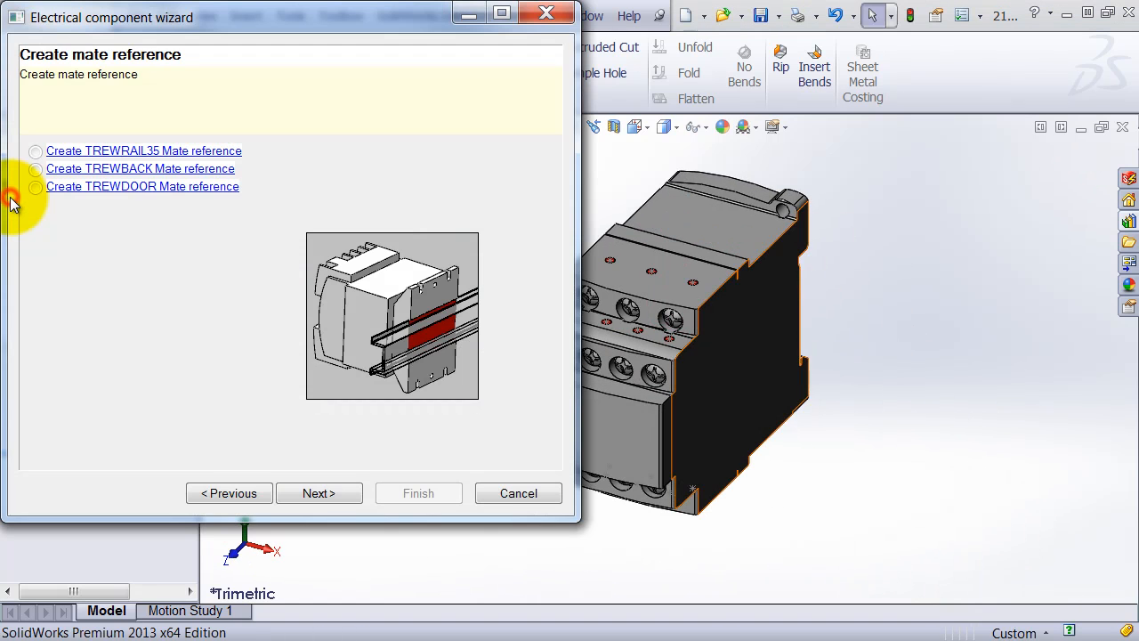
{"action": "mouse_move", "coordinate": [318, 492]}
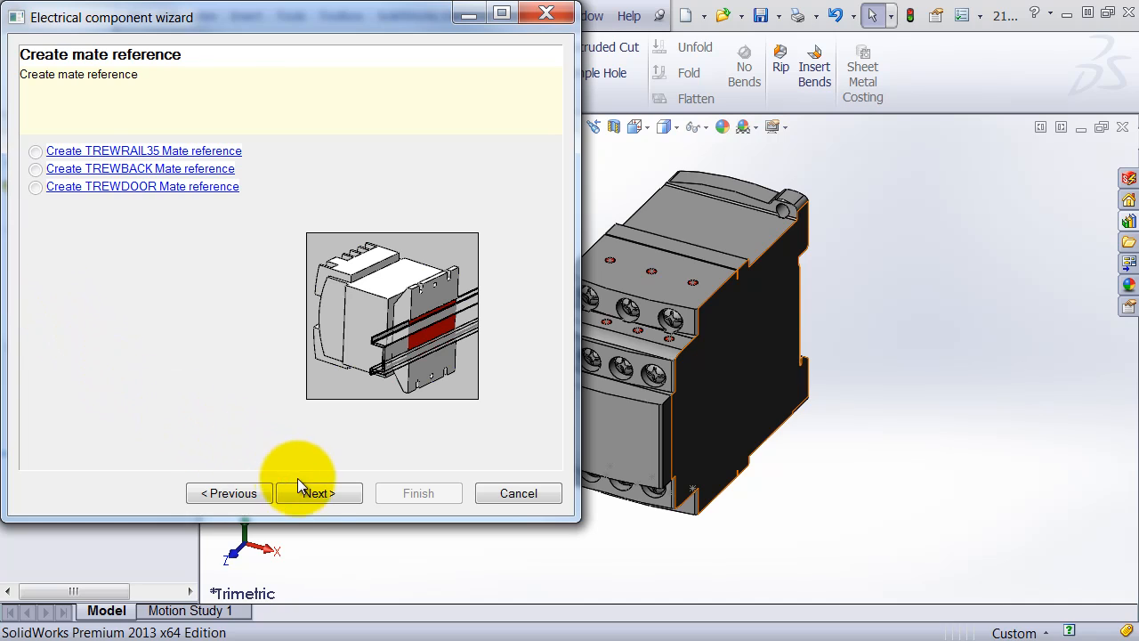
- Advance the wizard to the connection points creation step
{"action": "left_click", "coordinate": [318, 493]}
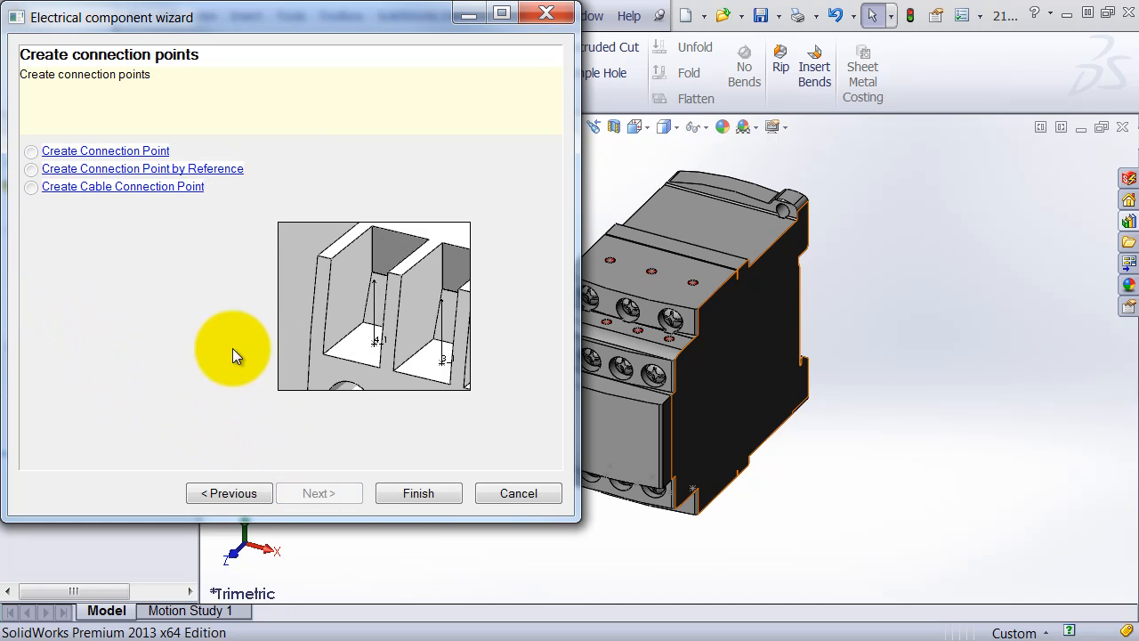
{"action": "mouse_move", "coordinate": [101, 160]}
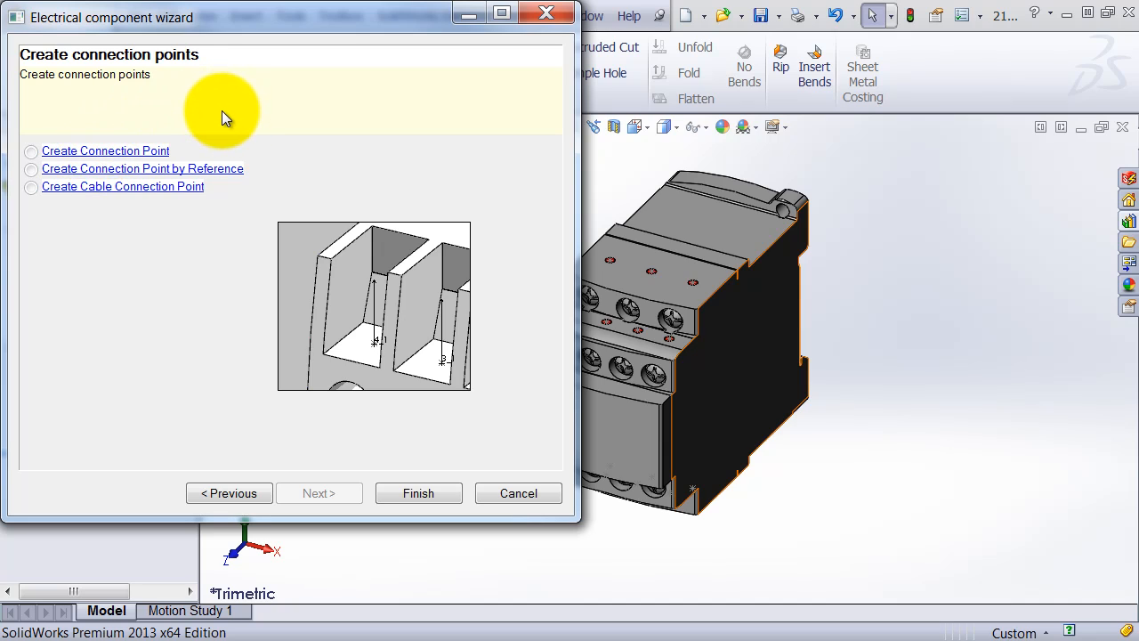
{"action": "mouse_move", "coordinate": [218, 107]}
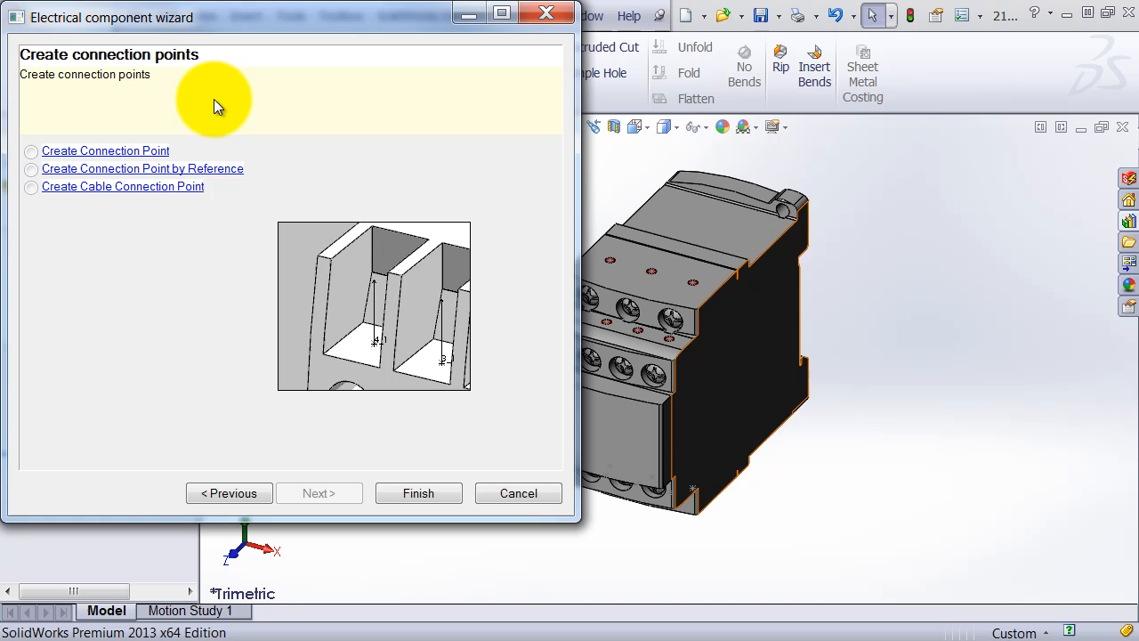
{"action": "mouse_move", "coordinate": [373, 338]}
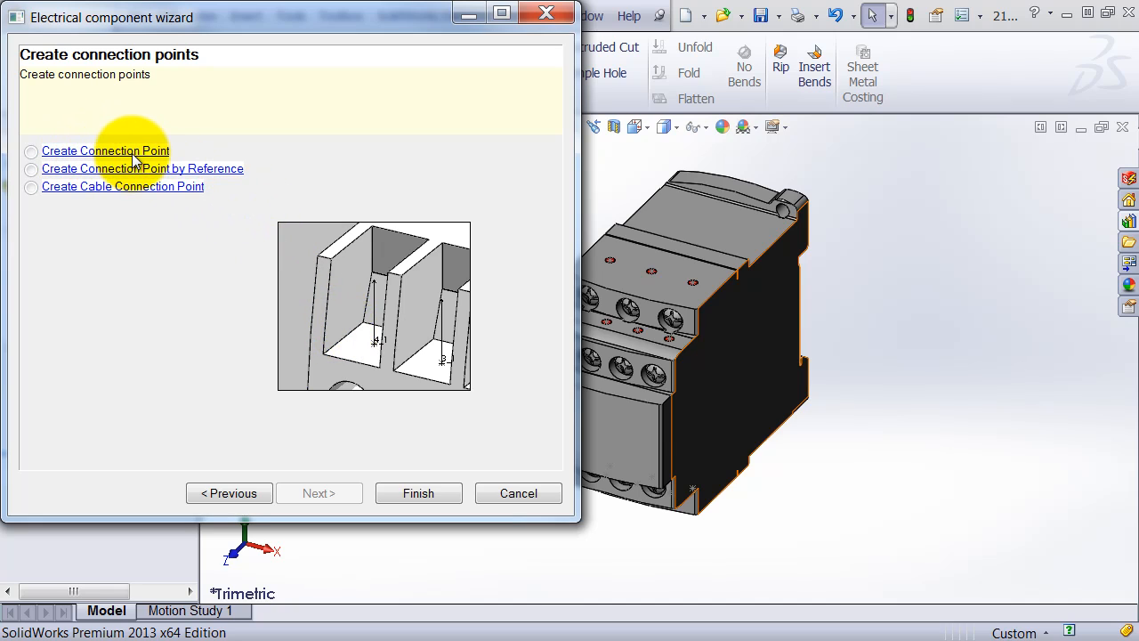
{"action": "mouse_move", "coordinate": [165, 169]}
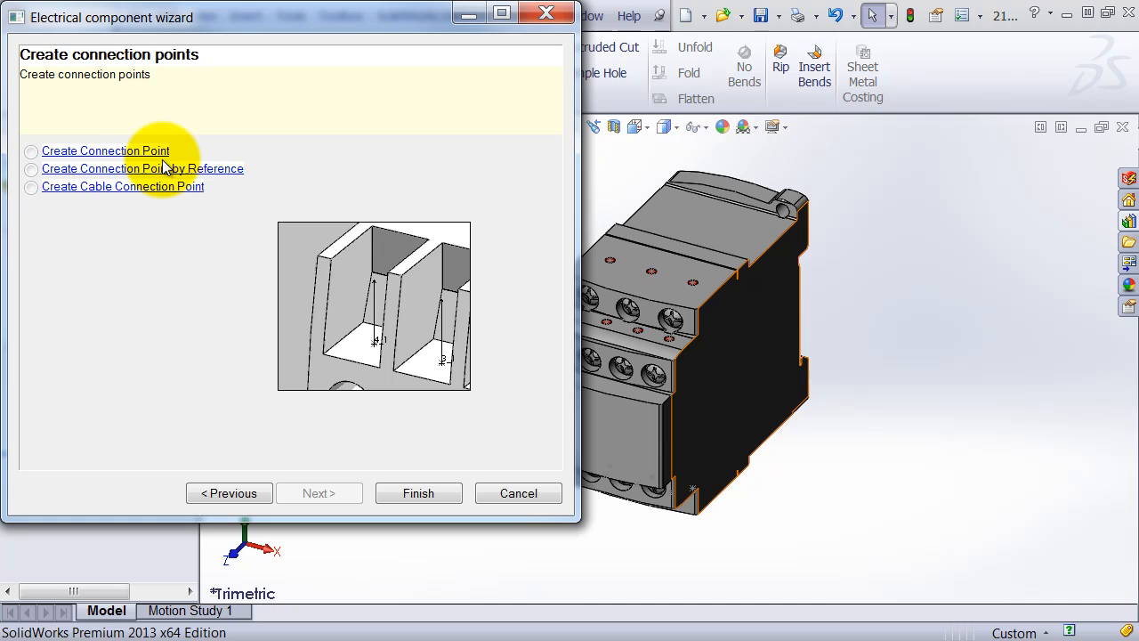
{"action": "mouse_move", "coordinate": [134, 168]}
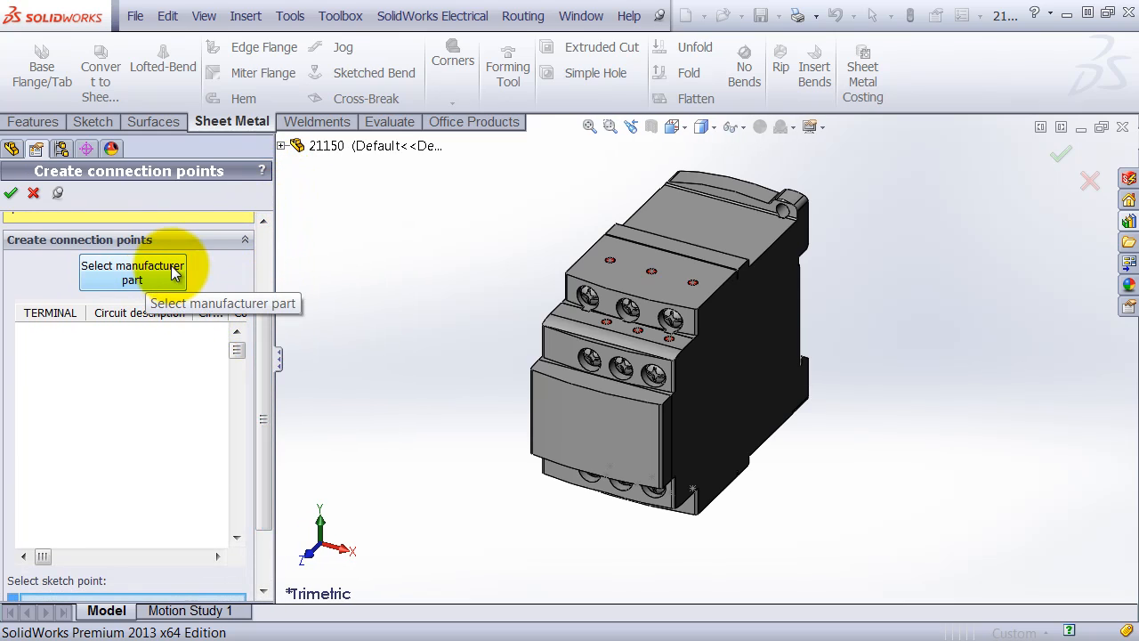
{"action": "mouse_move", "coordinate": [55, 347]}
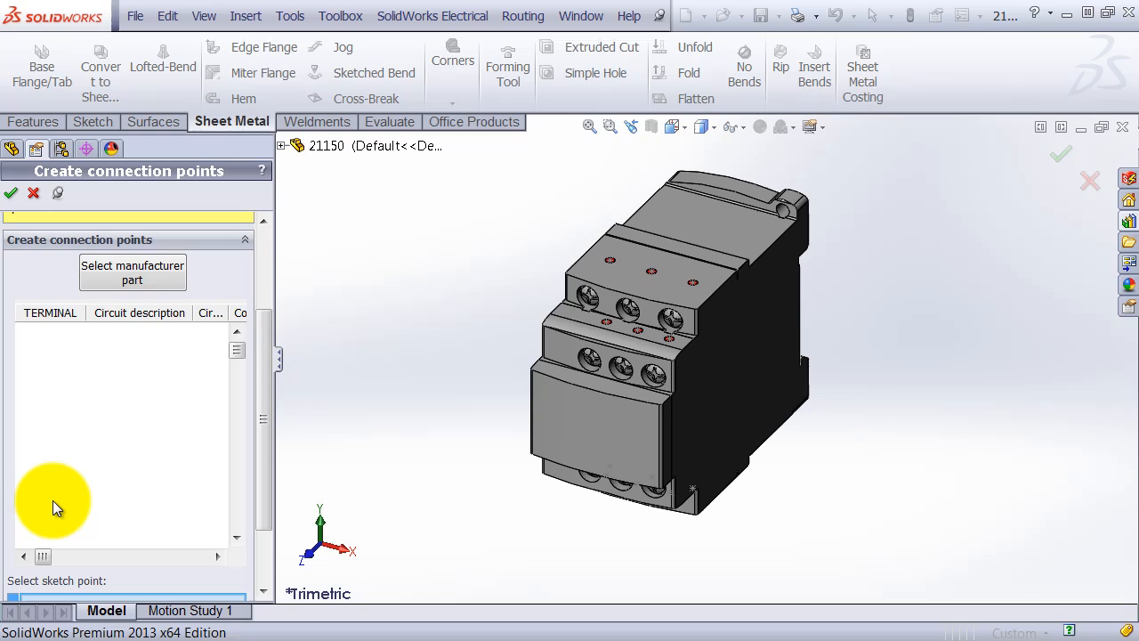
{"action": "mouse_move", "coordinate": [163, 358]}
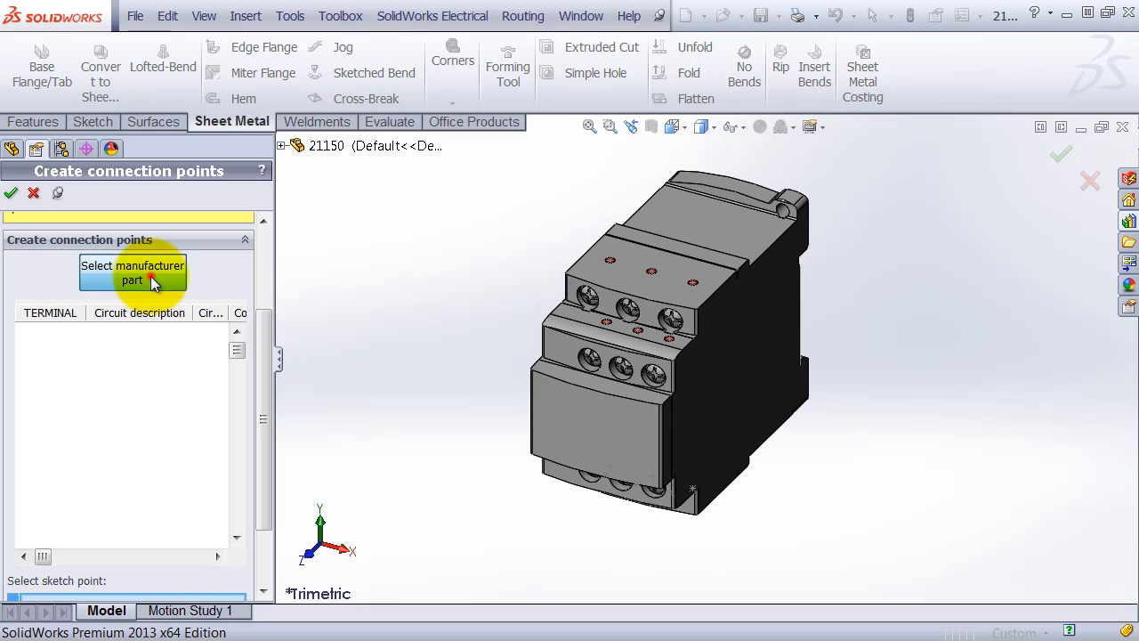
- Pick the LC1D12ED TeSys contactor from the user library as the manufacturer part
{"action": "left_click", "coordinate": [132, 272]}
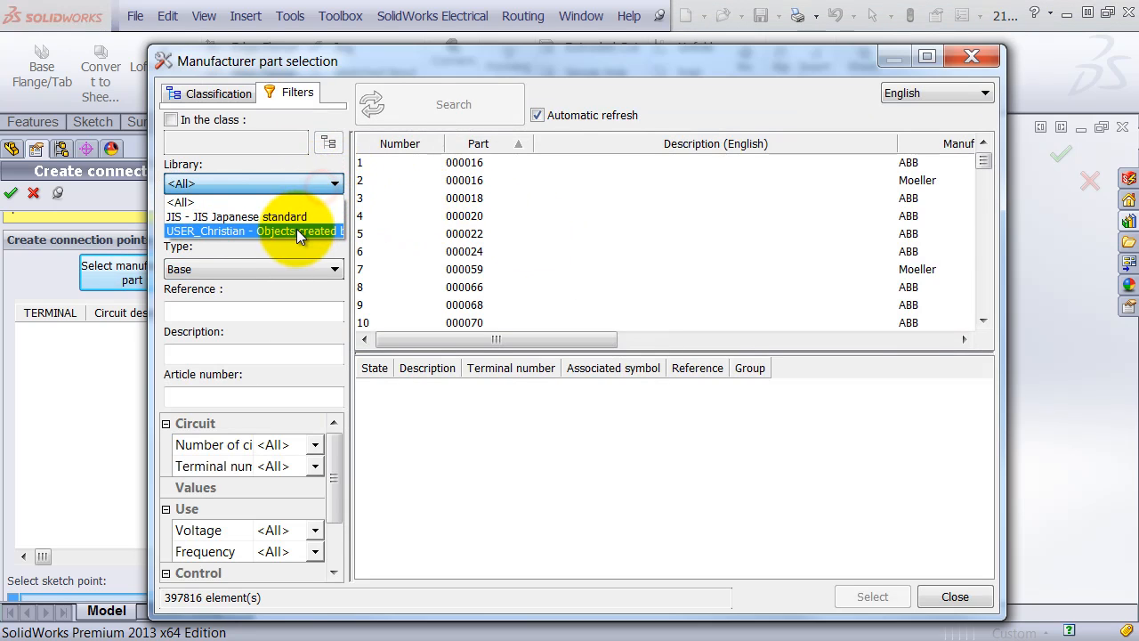
{"action": "left_click", "coordinate": [254, 230]}
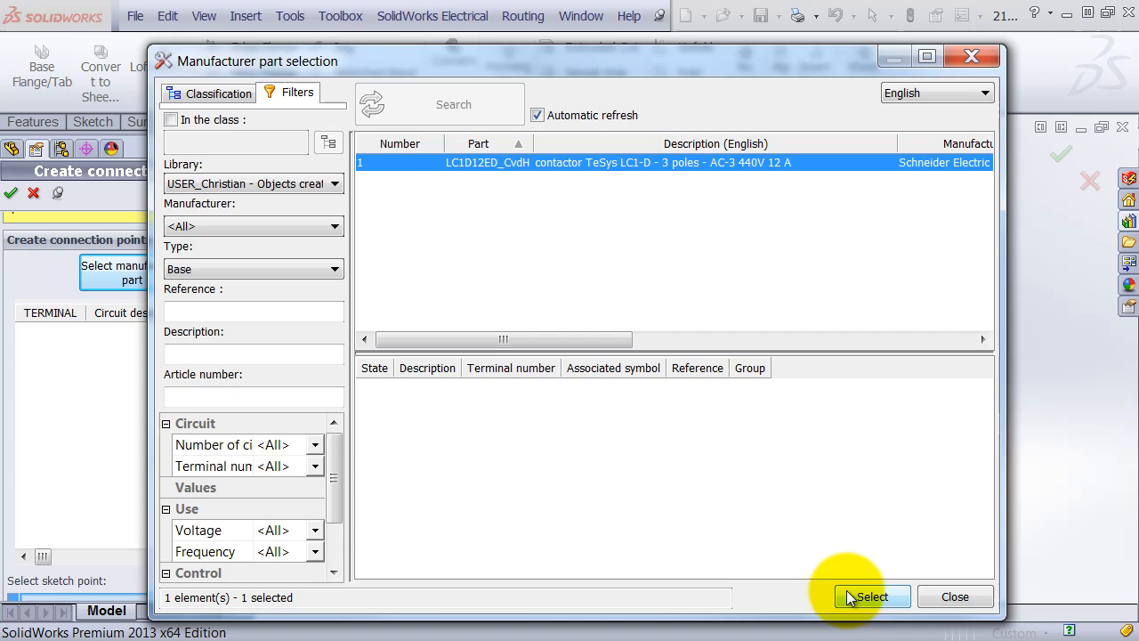
{"action": "left_click", "coordinate": [872, 597]}
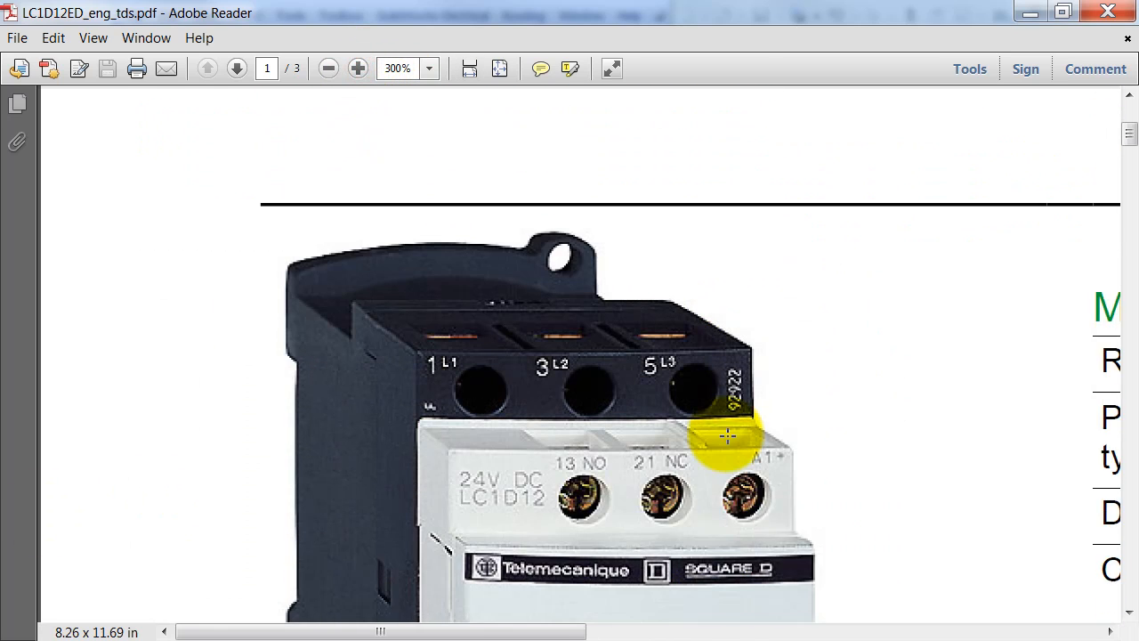
- Scroll the LC1D12ED datasheet to read all terminal markings, including coil and auxiliaries
{"action": "scroll", "scroll_direction": "down", "scroll_amount": 3}
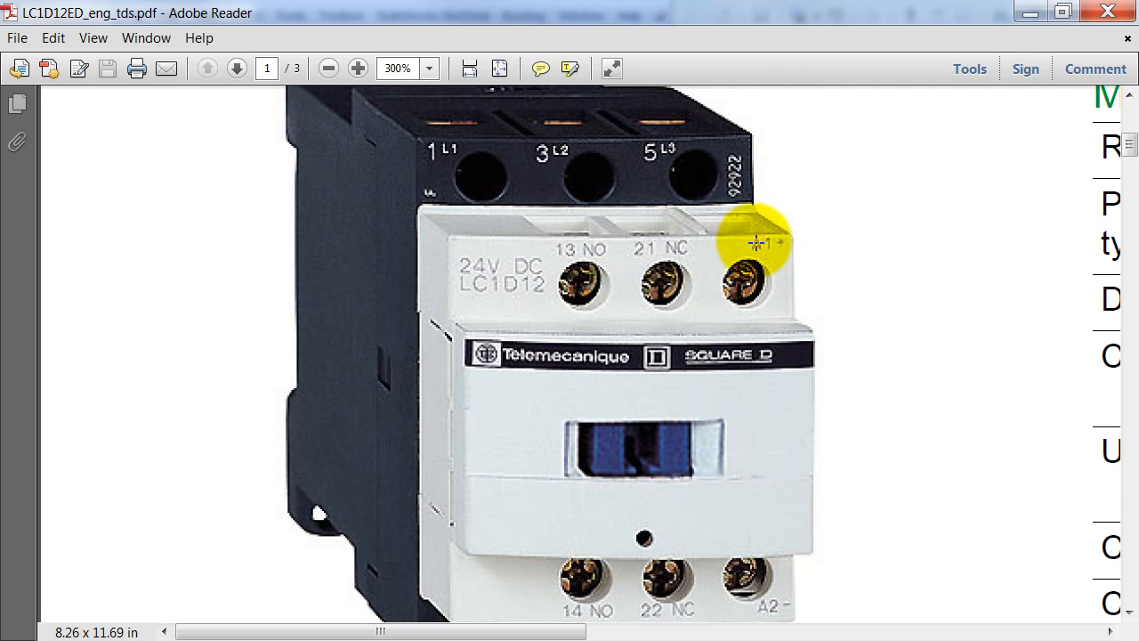
{"action": "scroll", "scroll_direction": "down", "scroll_amount": 3}
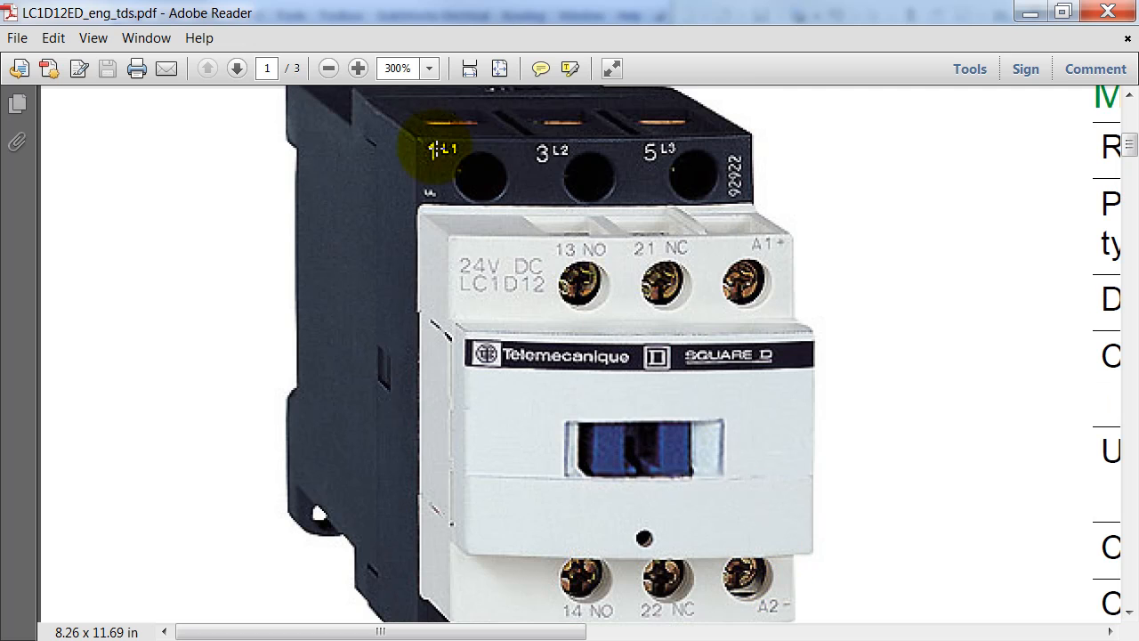
{"action": "mouse_move", "coordinate": [1019, 29]}
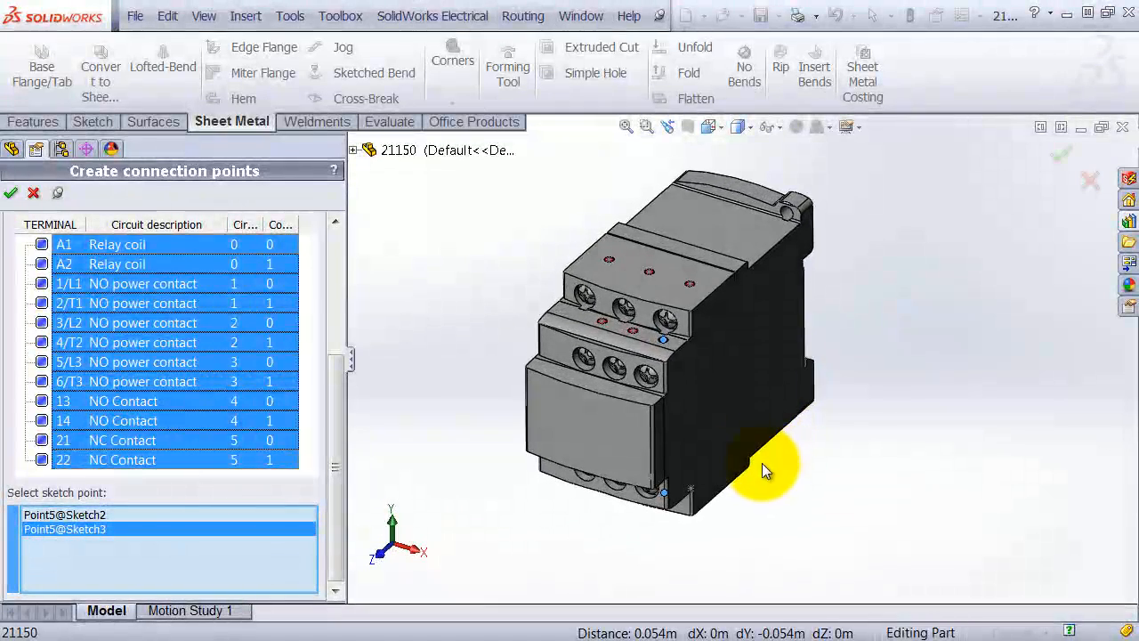
- Pick a sketch point on the contactor as a terminal connection point
{"action": "left_click", "coordinate": [609, 259]}
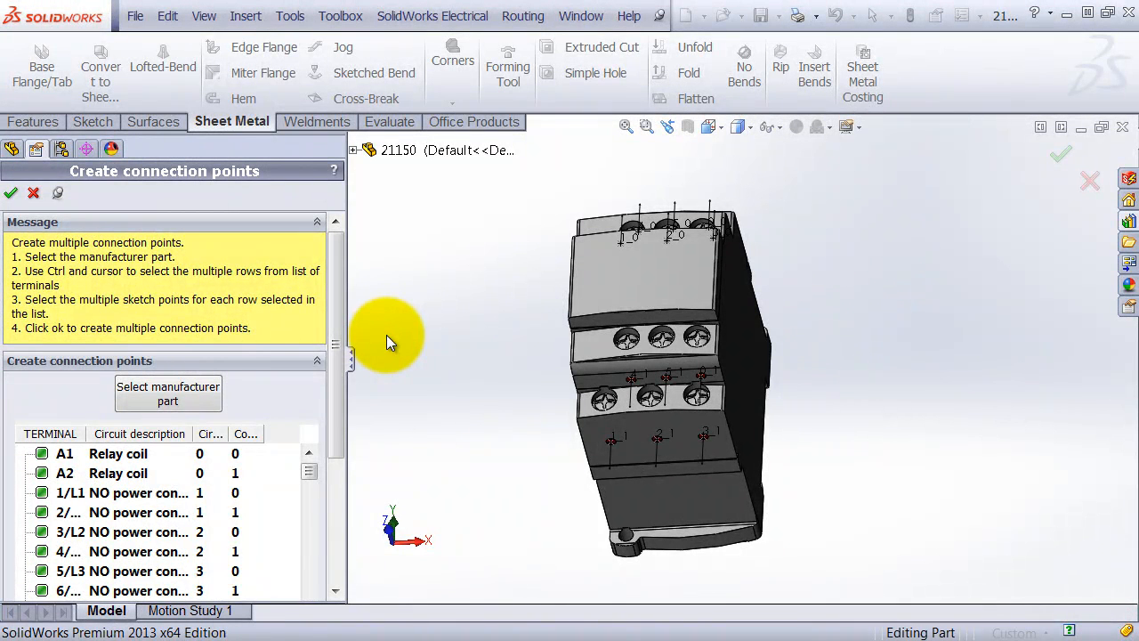
{"action": "mouse_move", "coordinate": [107, 430]}
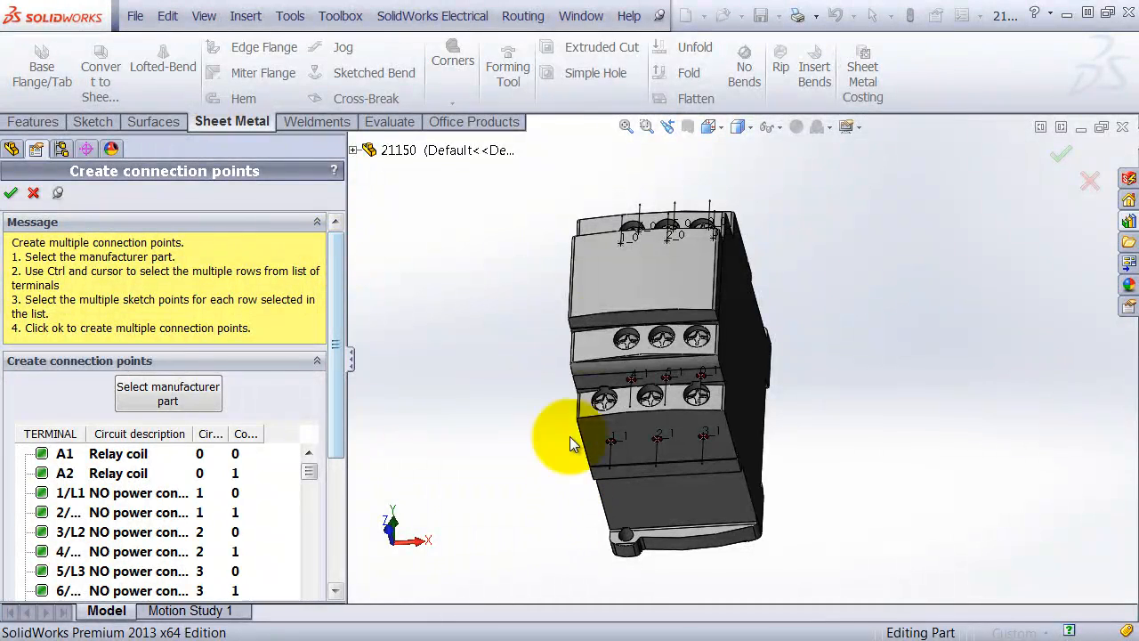
{"action": "mouse_move", "coordinate": [730, 320]}
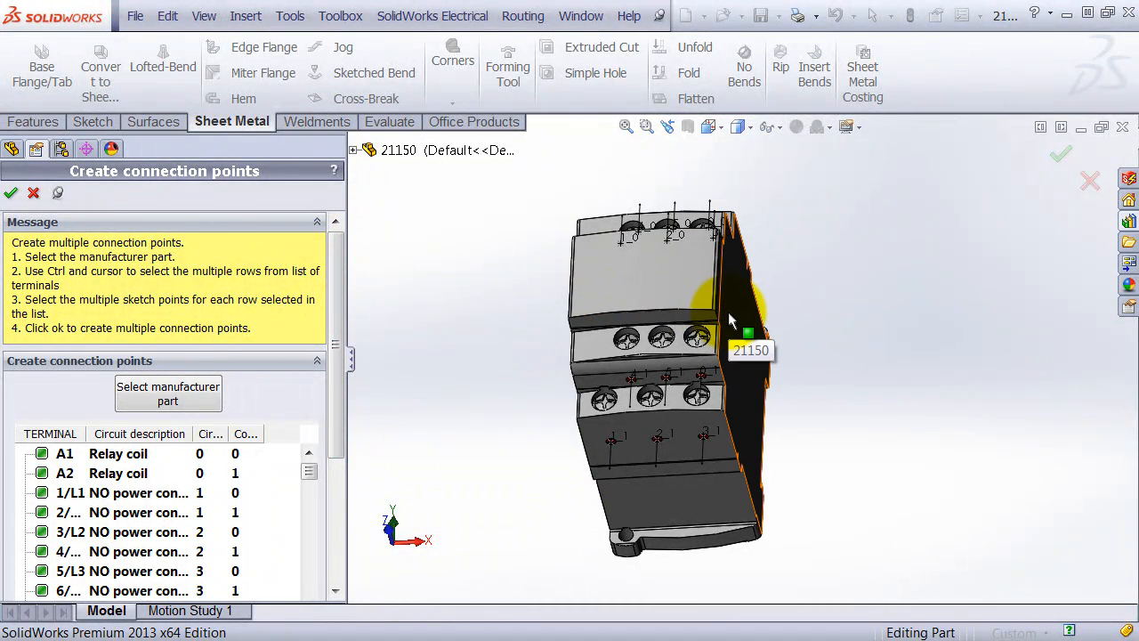
- Confirm the connection points and finish the Electrical Component Wizard
{"action": "left_click", "coordinate": [10, 193]}
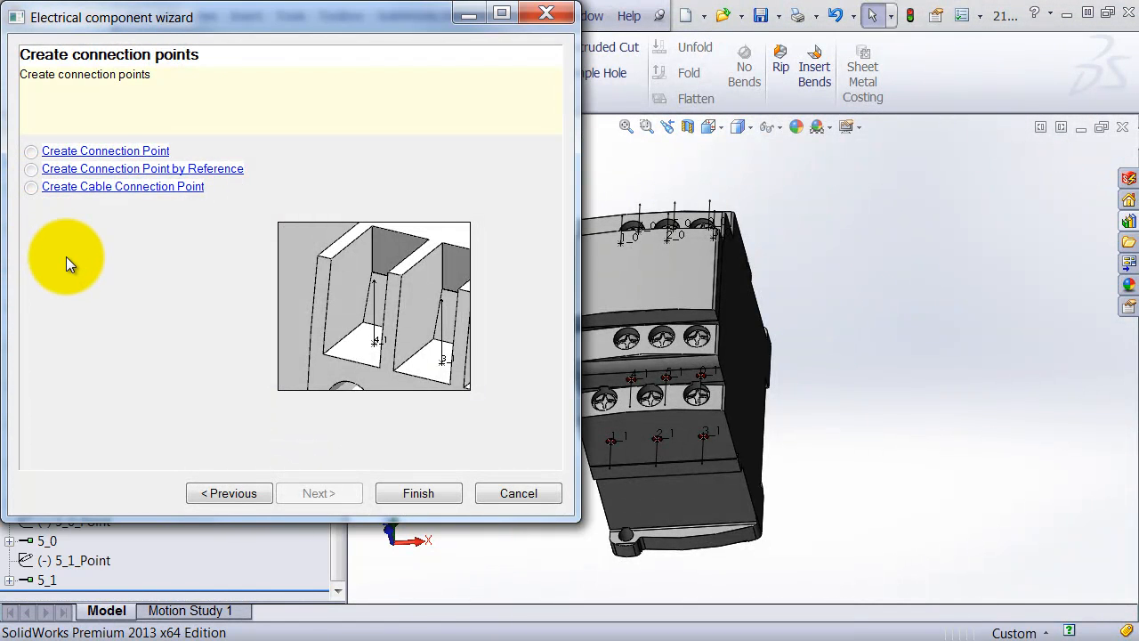
{"action": "mouse_move", "coordinate": [258, 248]}
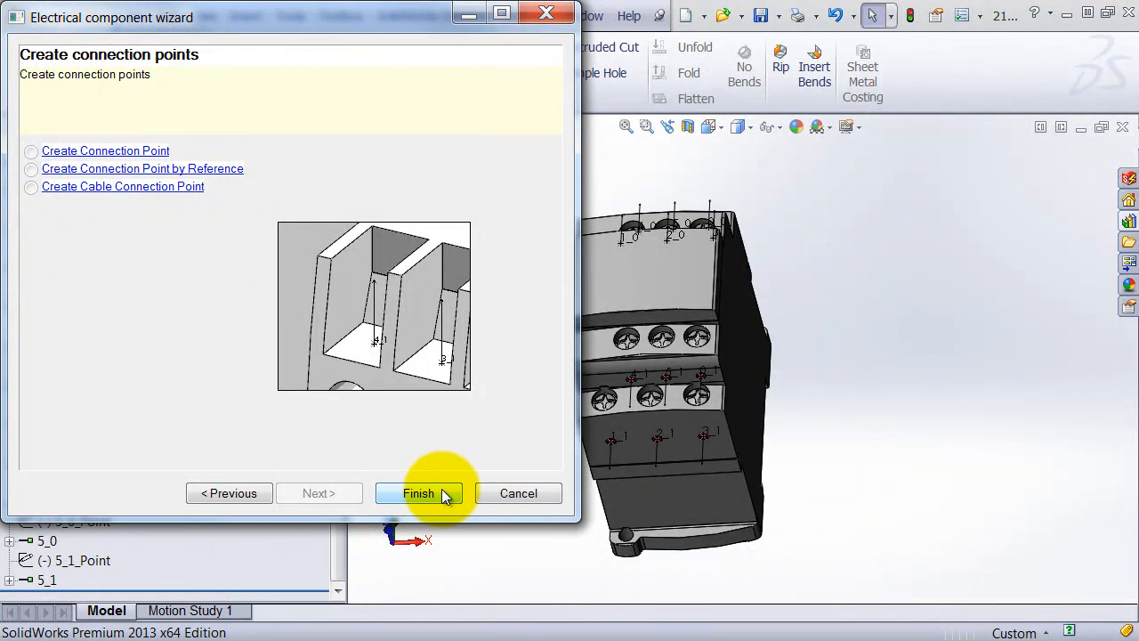
{"action": "left_click", "coordinate": [419, 493]}
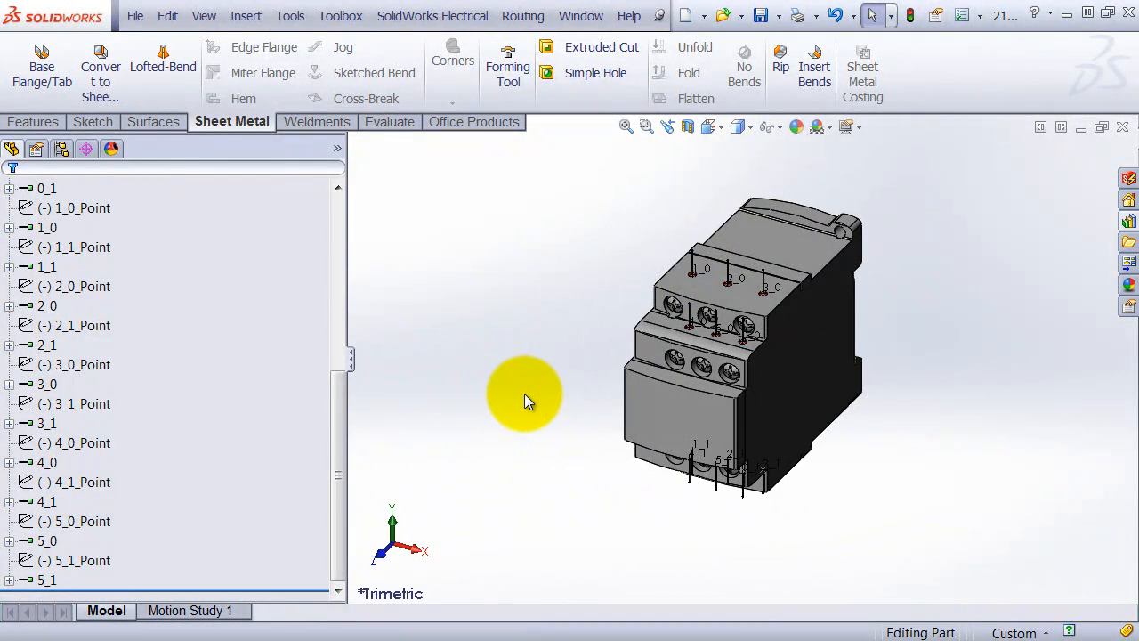
{"action": "mouse_move", "coordinate": [583, 223]}
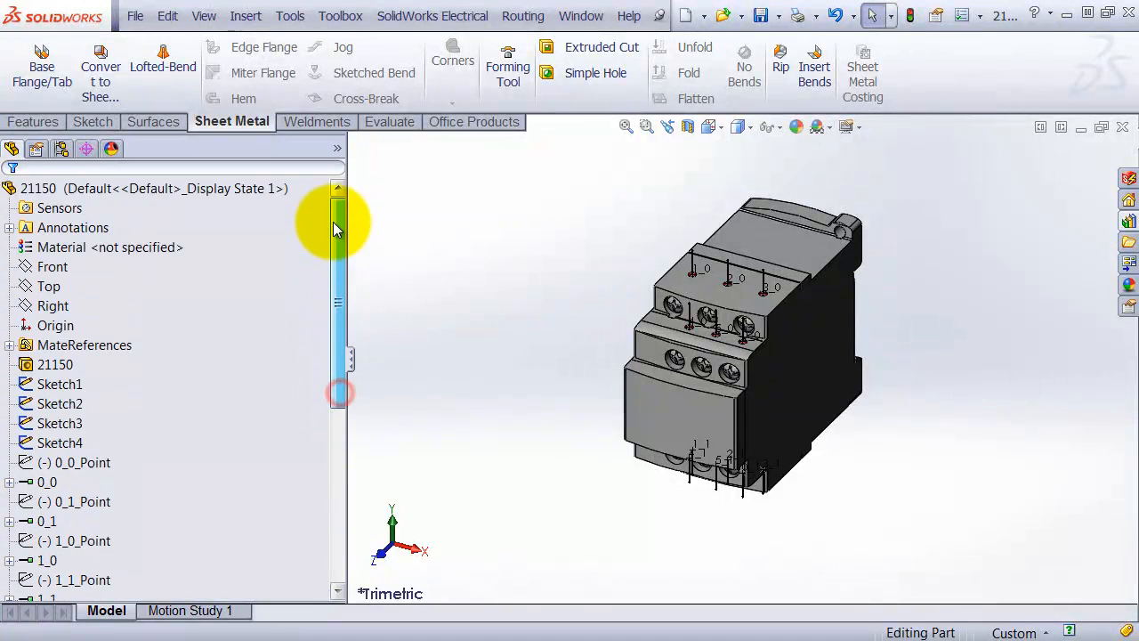
- Widen the model view and save the contactor part, confirming the save prompt
{"action": "left_click_drag", "start_coordinate": [347, 223], "coordinate": [233, 222]}
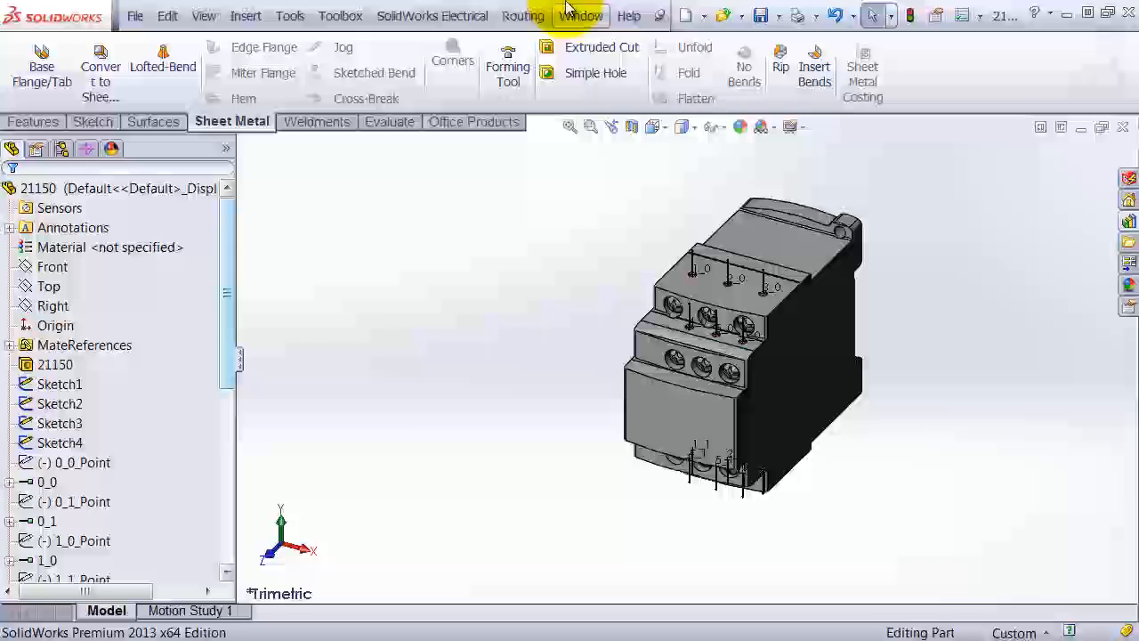
{"action": "left_click", "coordinate": [761, 16]}
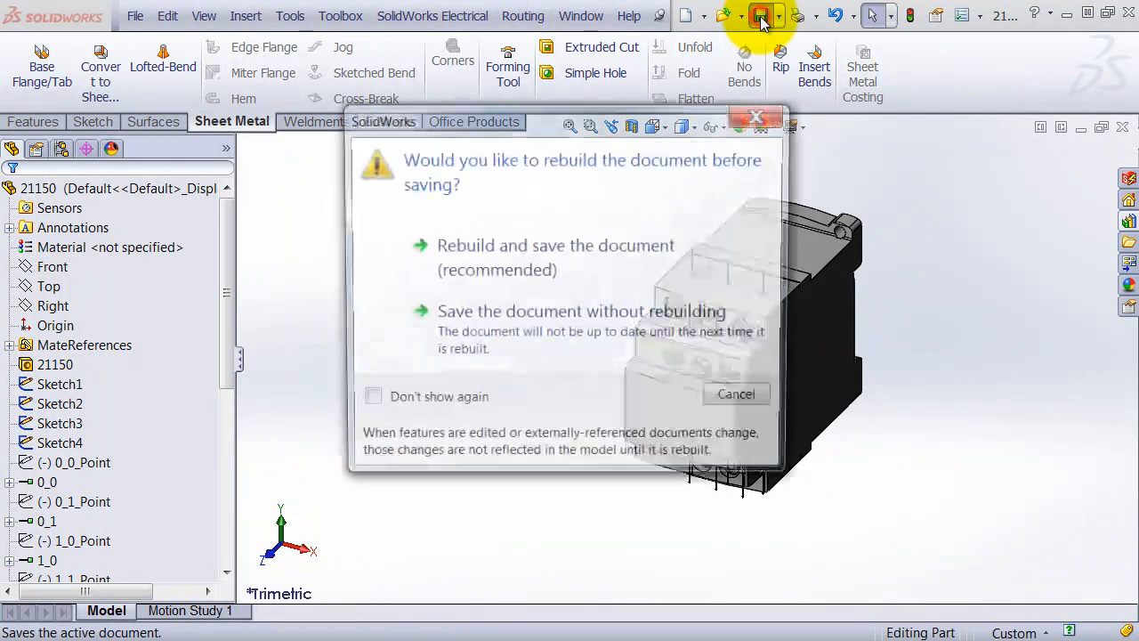
{"action": "left_click", "coordinate": [556, 245]}
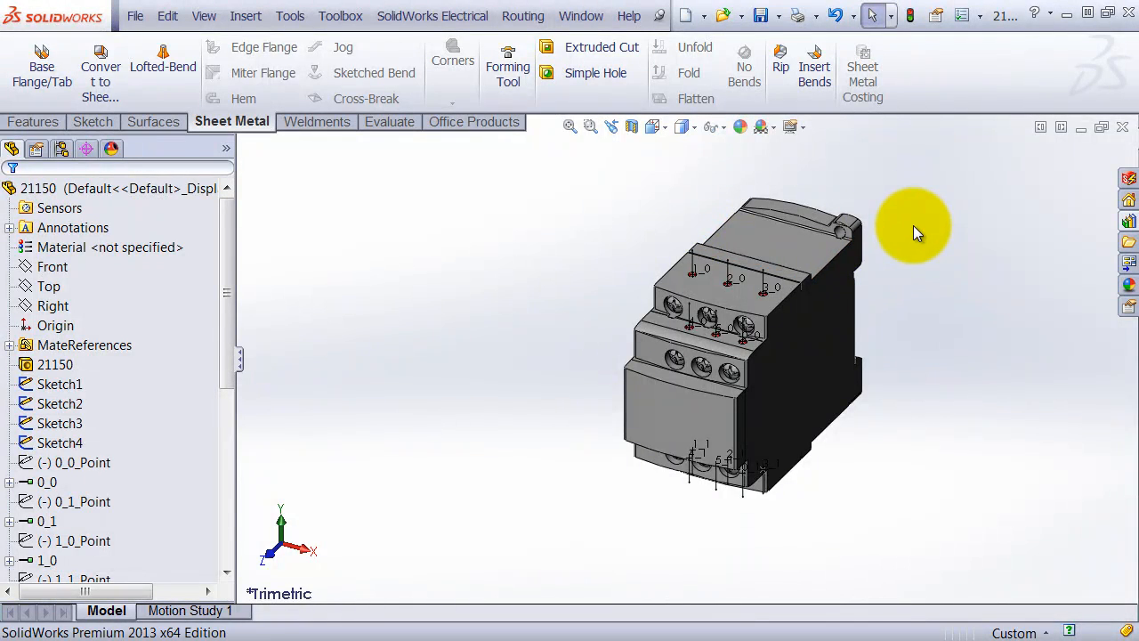
{"action": "left_click", "coordinate": [135, 16]}
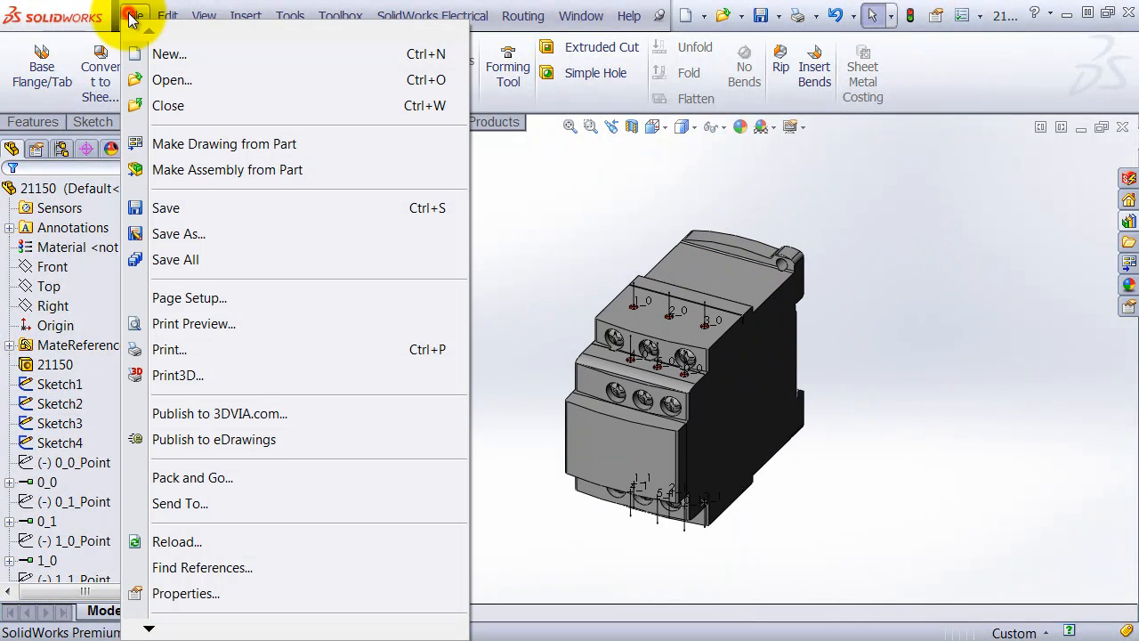
- Save part 21150 into C:\ProgramData\SolidWorks Electrical\SolidWorks\sldPrt
{"action": "left_click", "coordinate": [134, 16]}
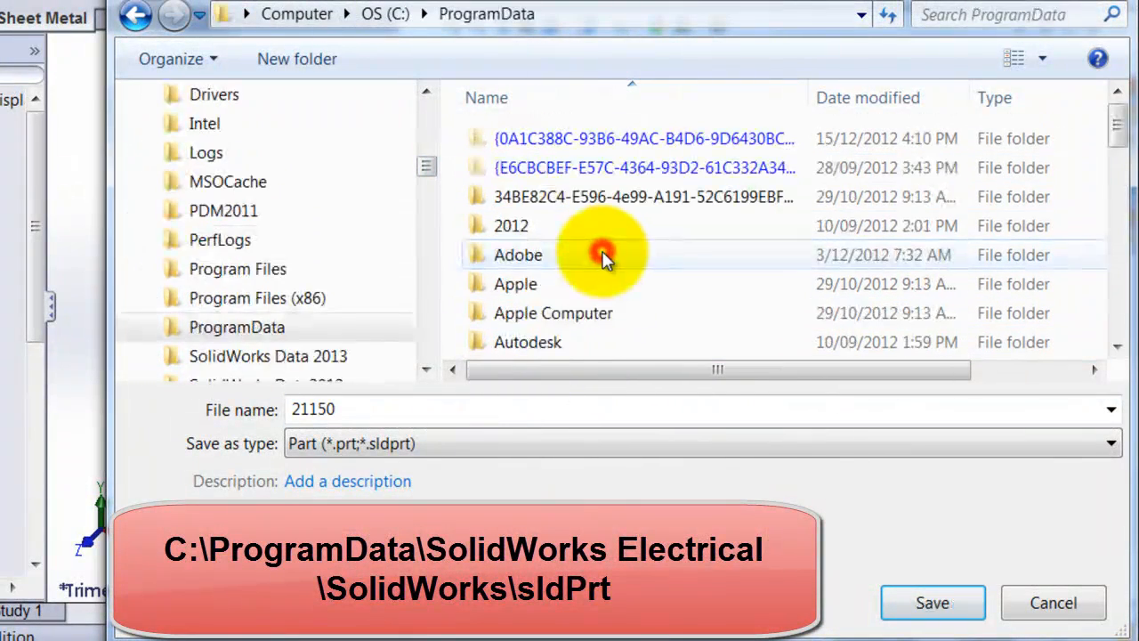
{"action": "scroll", "scroll_direction": "down", "scroll_amount": 3}
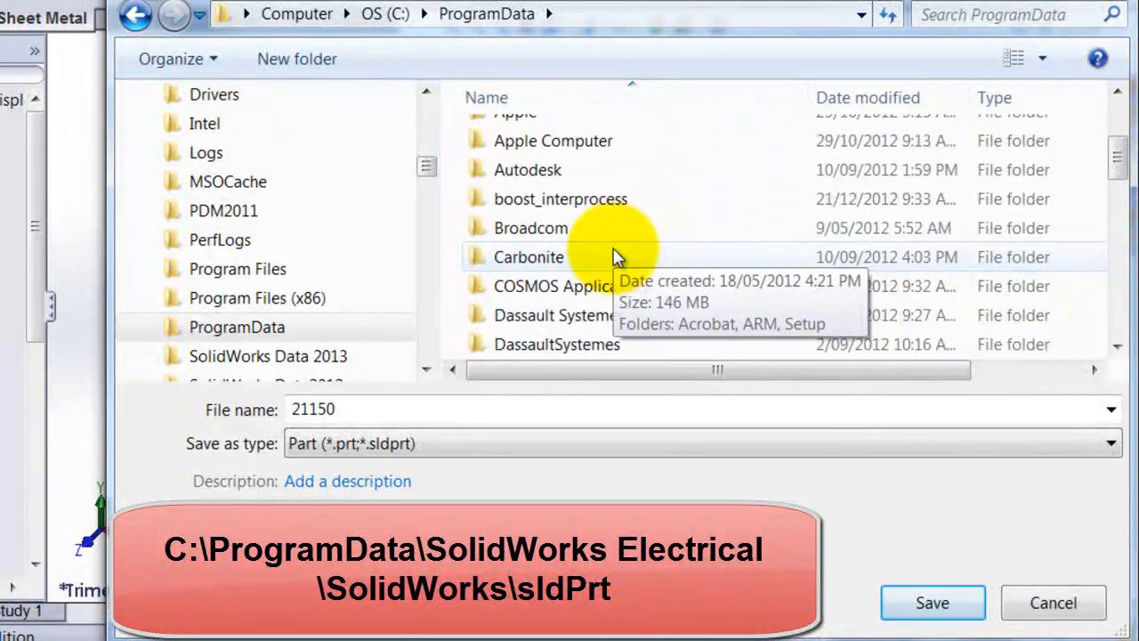
{"action": "scroll", "scroll_direction": "down", "scroll_amount": 3}
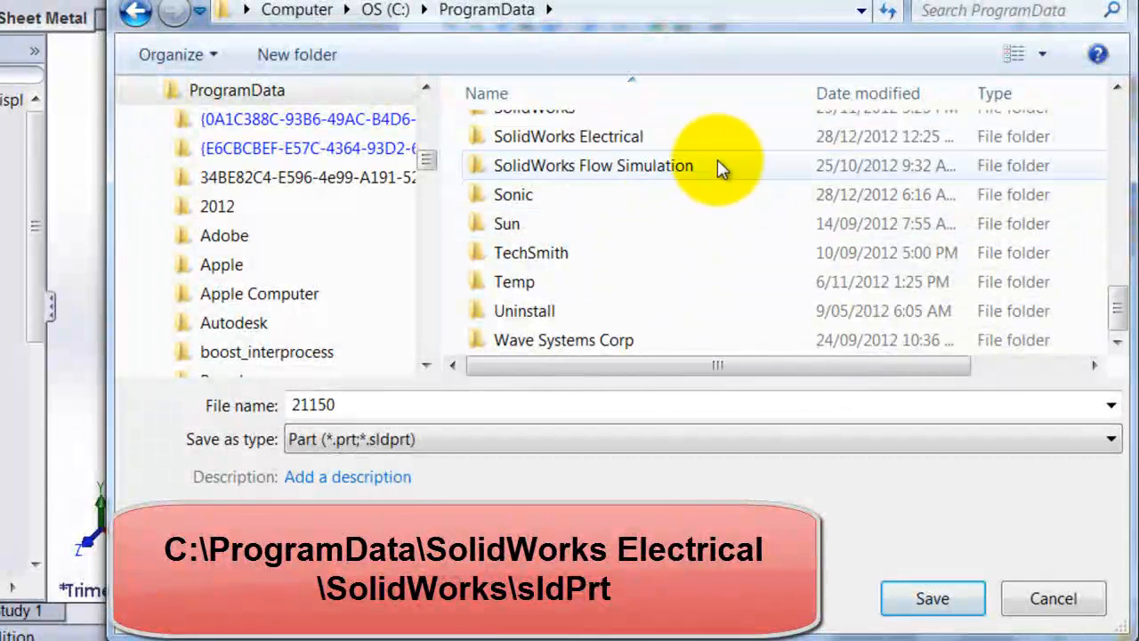
{"action": "double_click", "coordinate": [568, 137]}
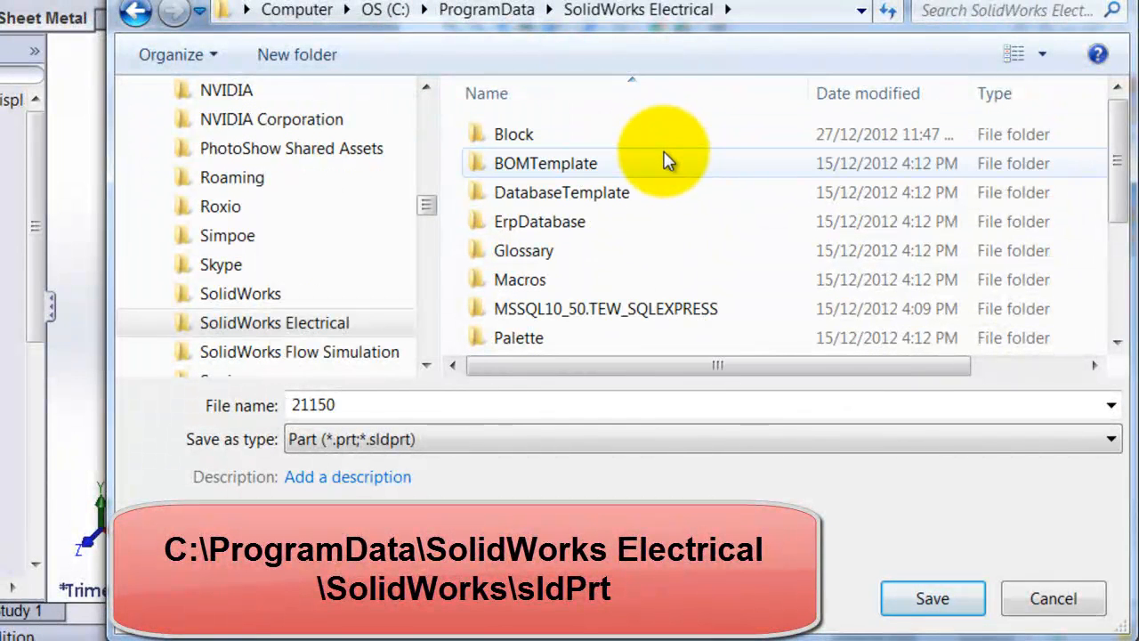
{"action": "scroll", "scroll_direction": "down", "scroll_amount": 3}
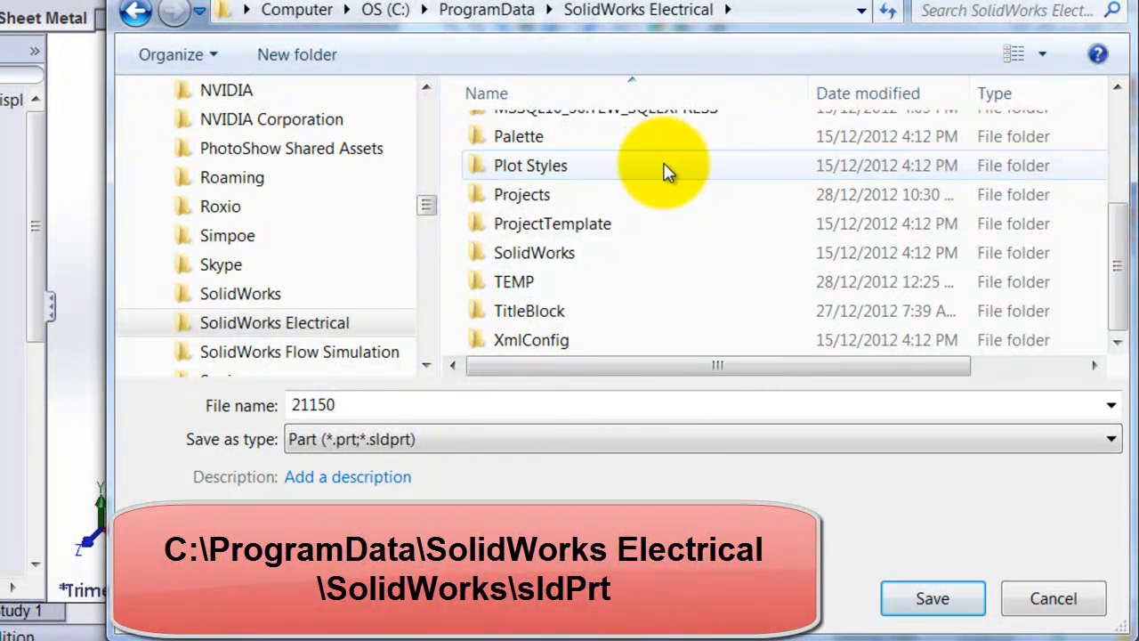
{"action": "left_click", "coordinate": [534, 329]}
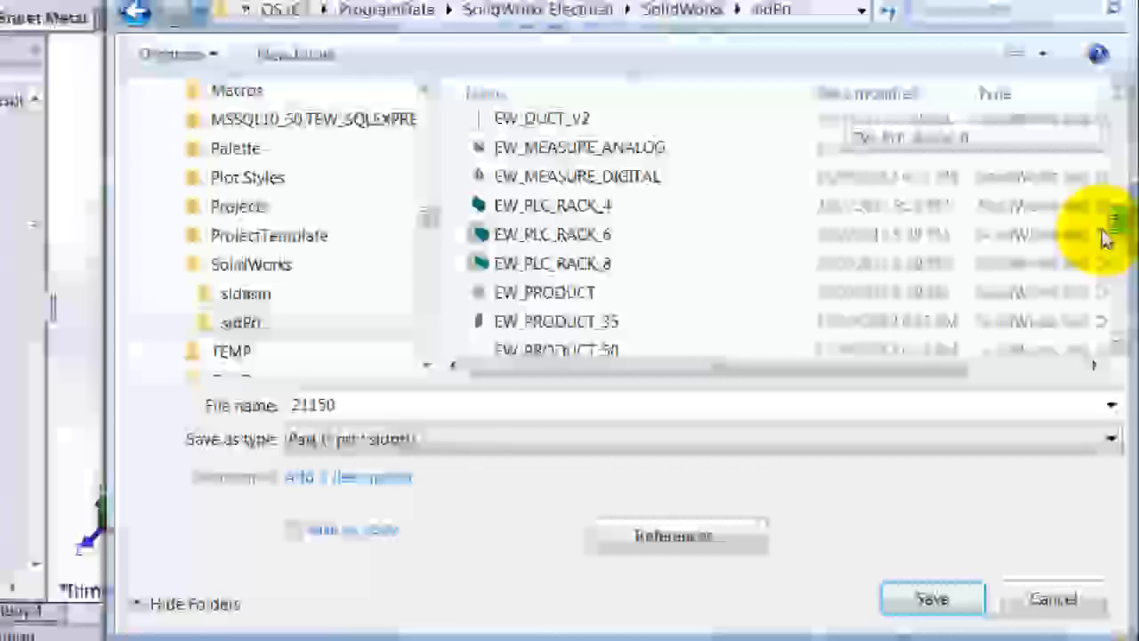
{"action": "scroll", "scroll_direction": "down", "scroll_amount": 3}
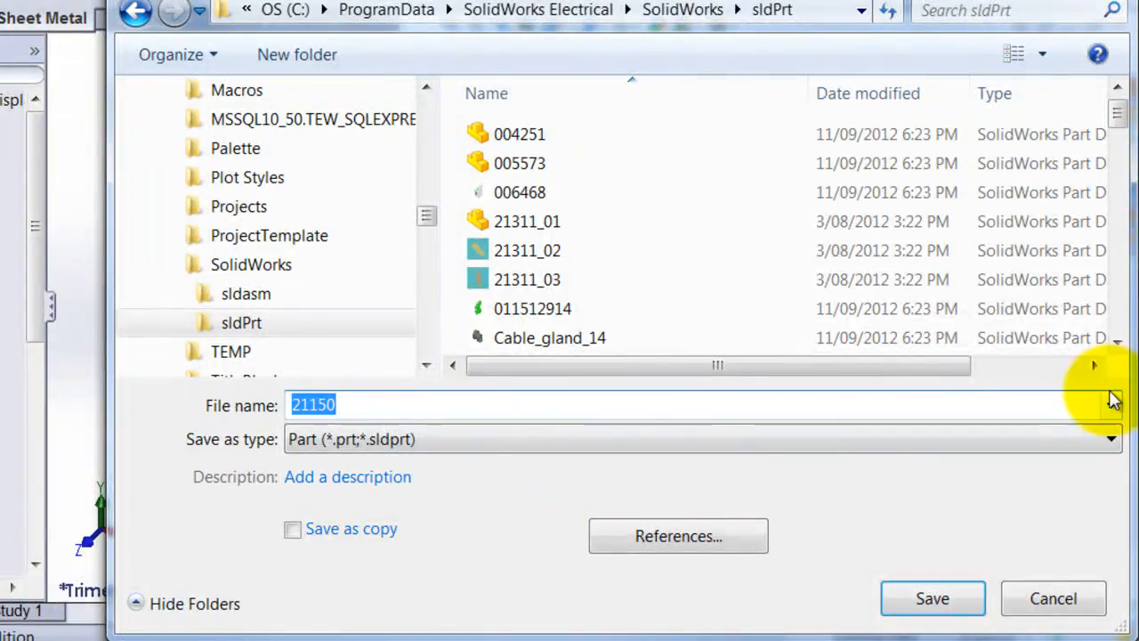
{"action": "left_click", "coordinate": [932, 598]}
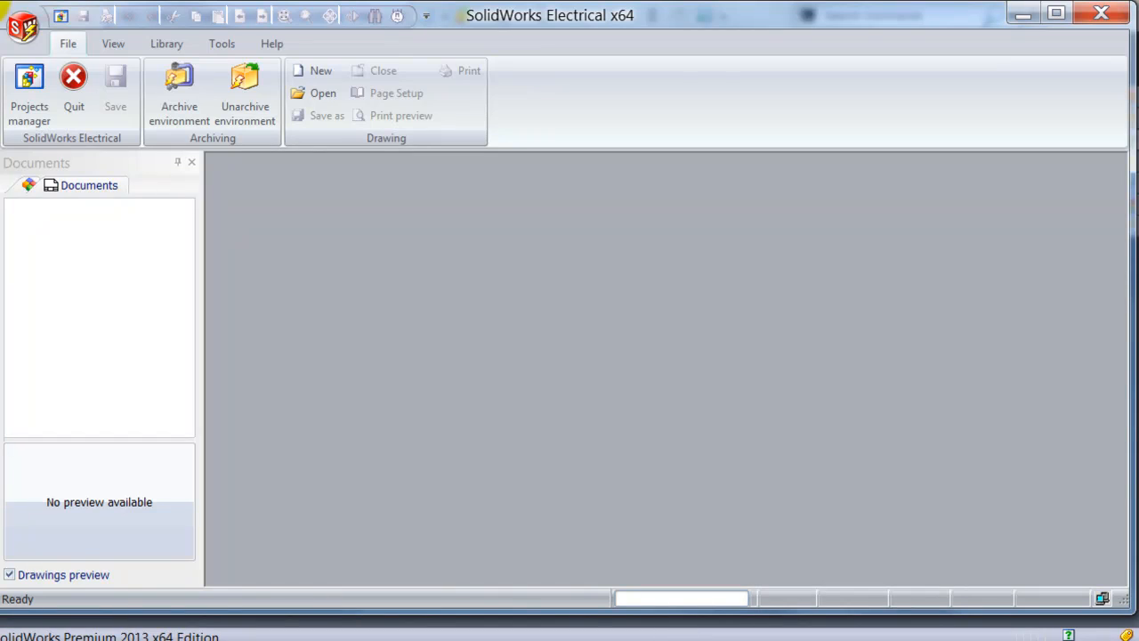
- Show the manufacturer parts manager filtered to the user-created objects library
{"action": "left_click", "coordinate": [166, 43]}
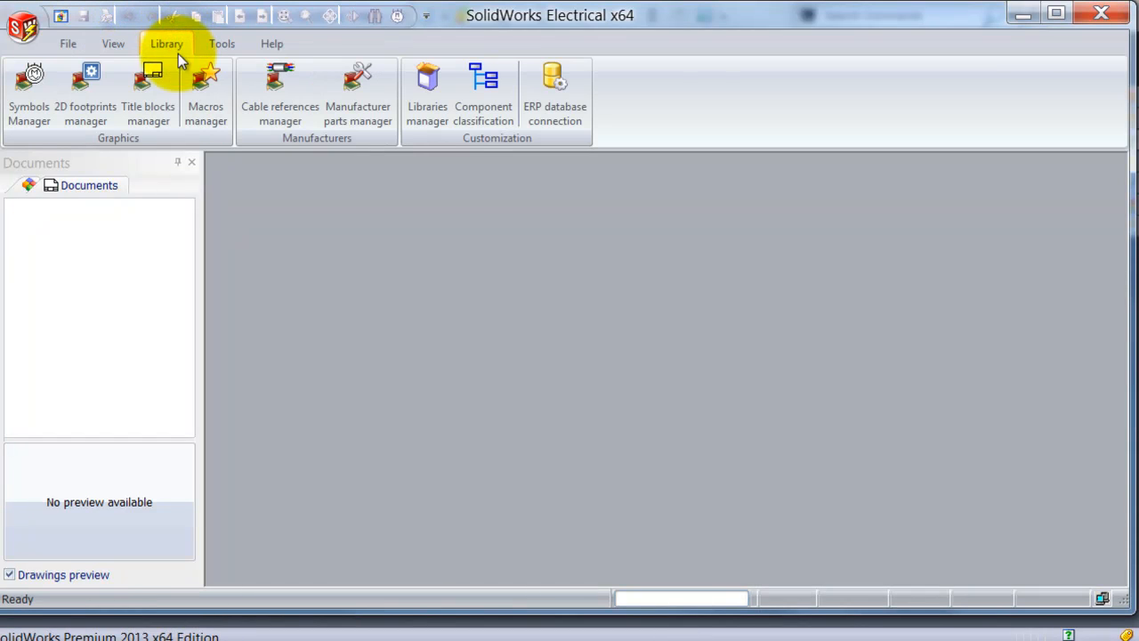
{"action": "mouse_move", "coordinate": [358, 98]}
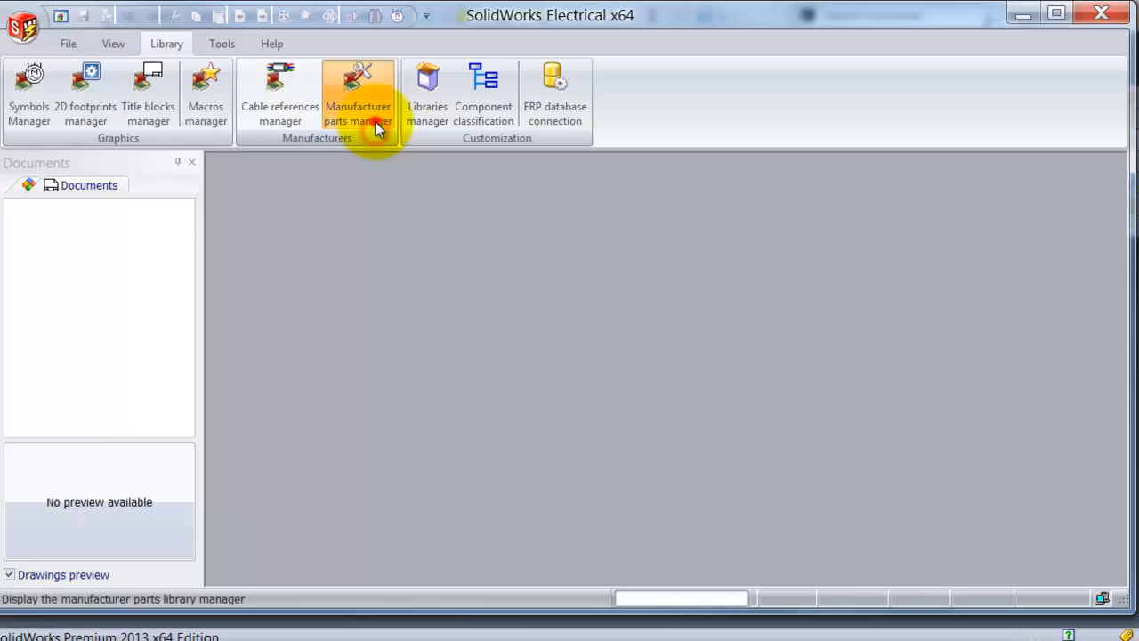
{"action": "left_click", "coordinate": [358, 98]}
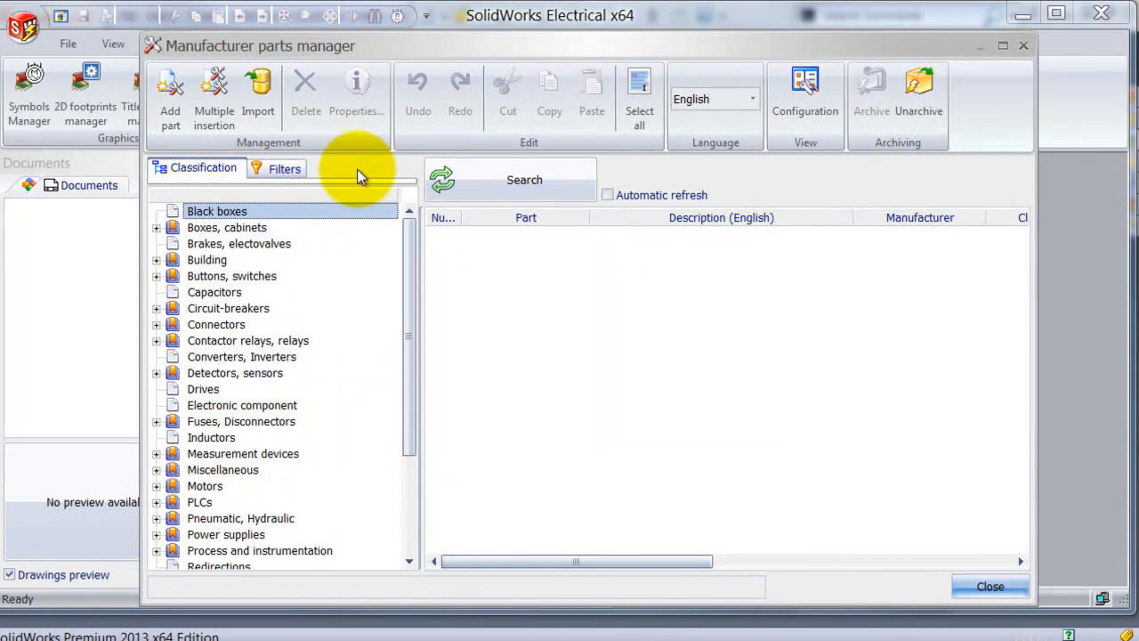
{"action": "left_click", "coordinate": [285, 169]}
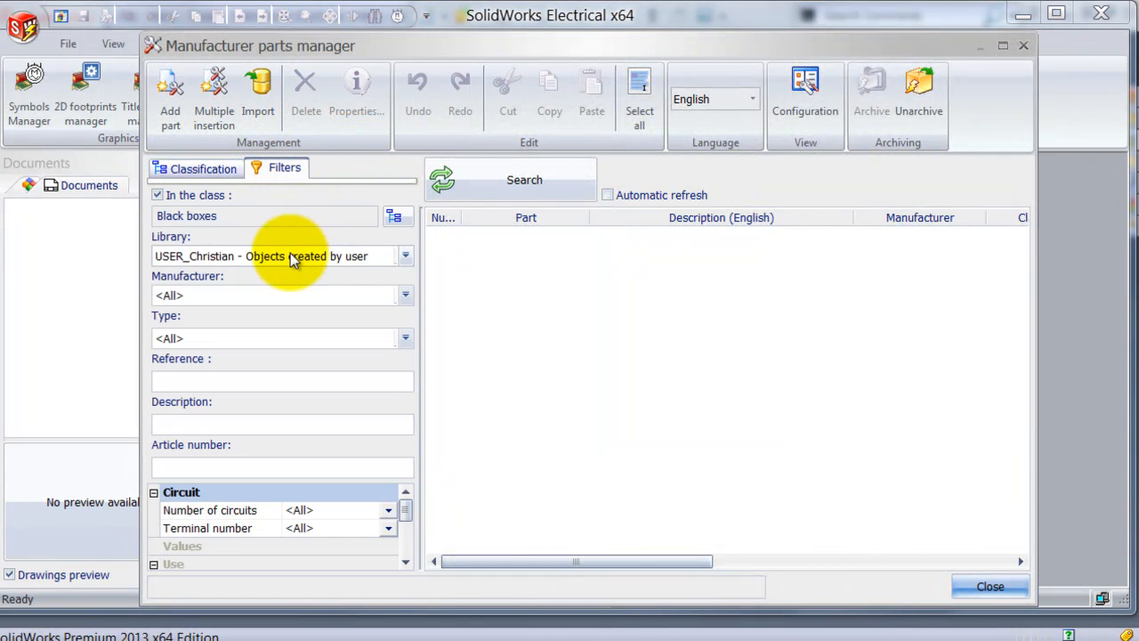
{"action": "left_click", "coordinate": [510, 179]}
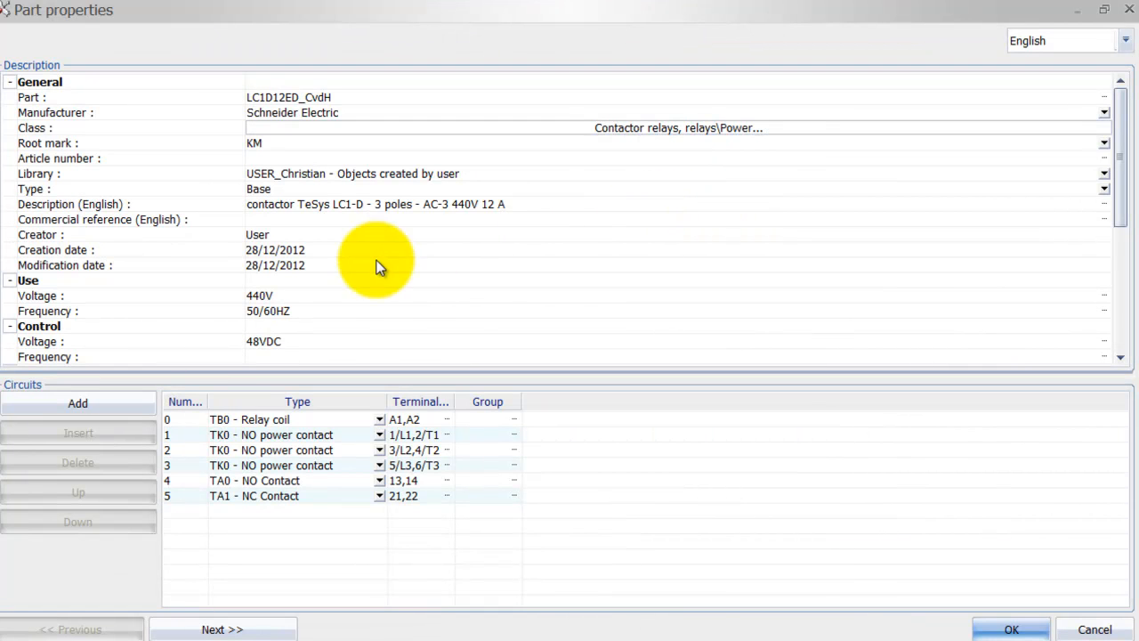
- Set 21150.SLDPRT as the 3D part in LC1D12ED_CvdH's part properties
{"action": "scroll", "scroll_direction": "down", "scroll_amount": 3}
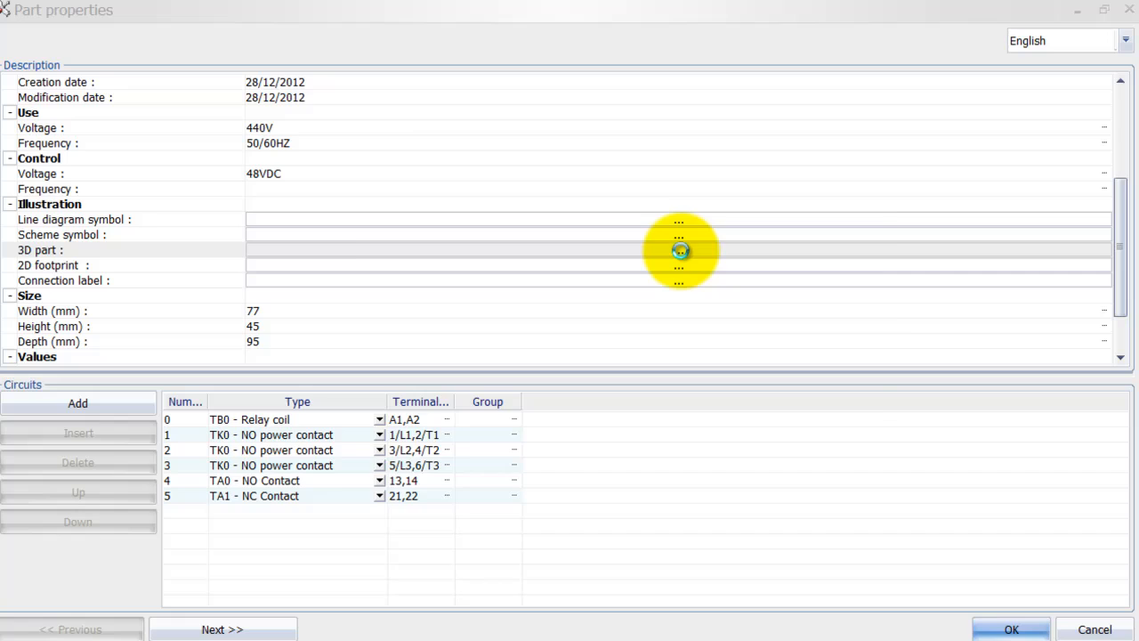
{"action": "left_click", "coordinate": [678, 250]}
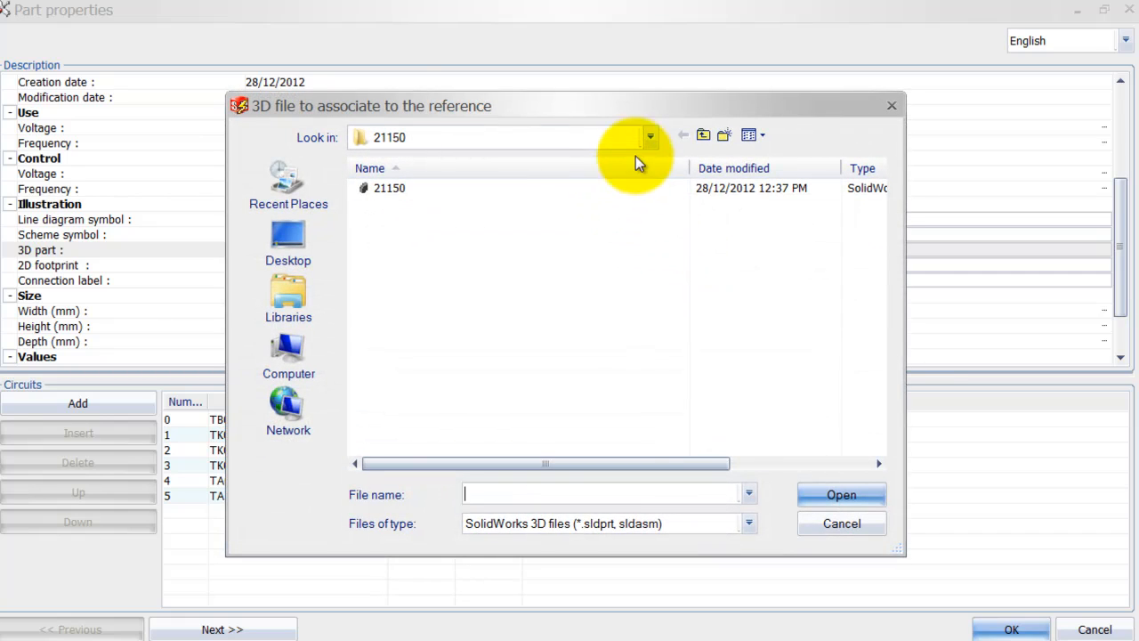
{"action": "left_click", "coordinate": [649, 136]}
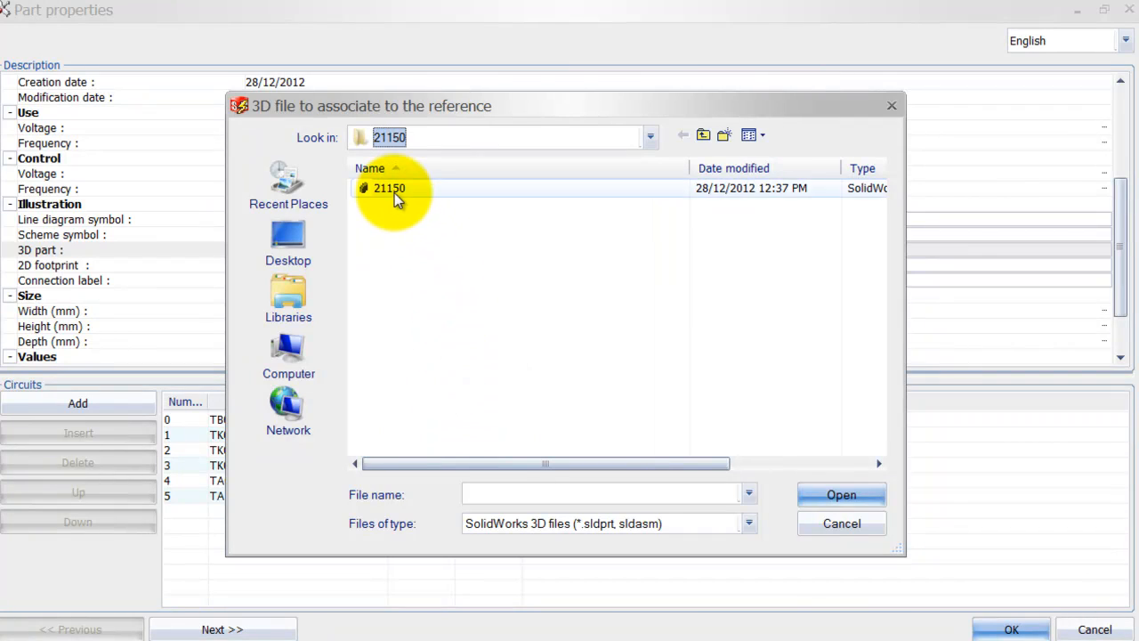
{"action": "double_click", "coordinate": [389, 188]}
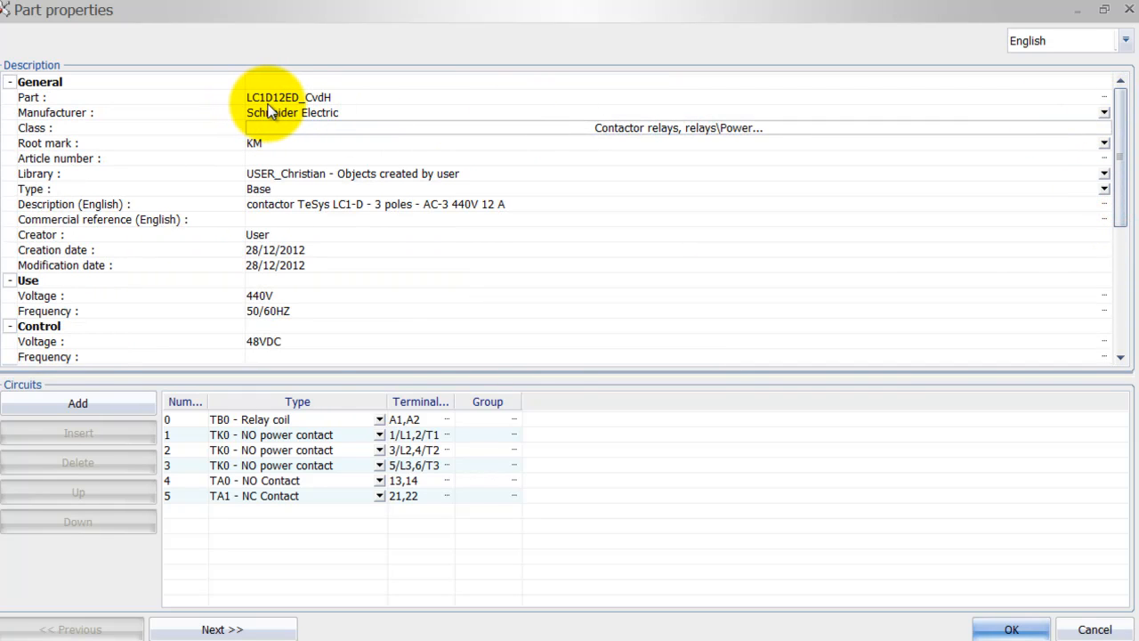
{"action": "scroll", "scroll_direction": "down", "scroll_amount": 3}
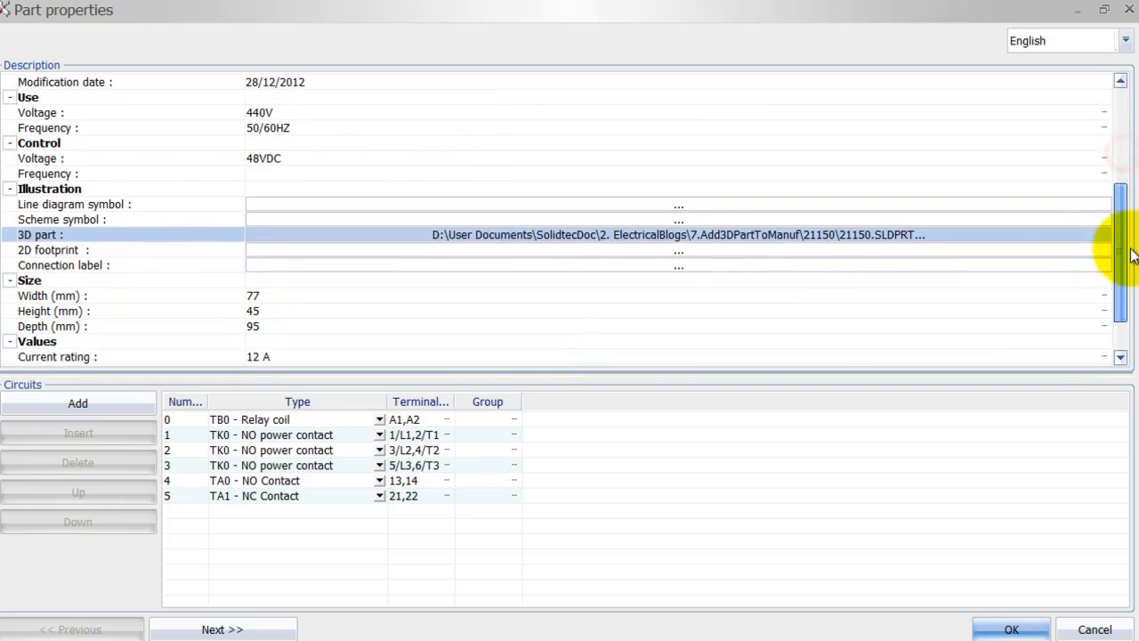